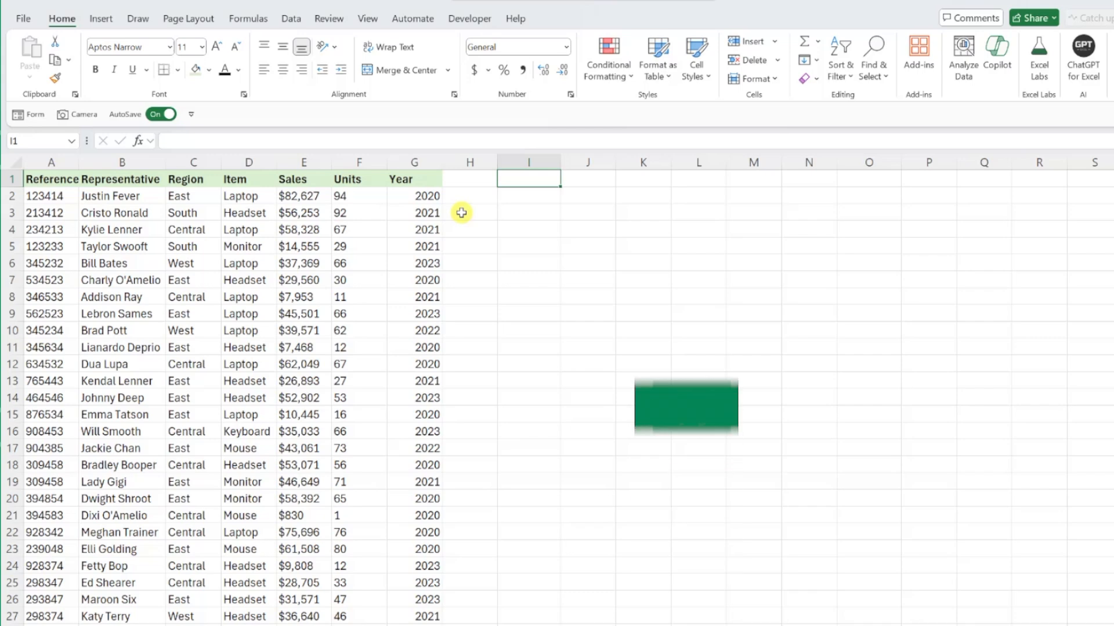
Try starting a Python formula with =py, then cancel it.
{"action": "type", "text": "=py"}
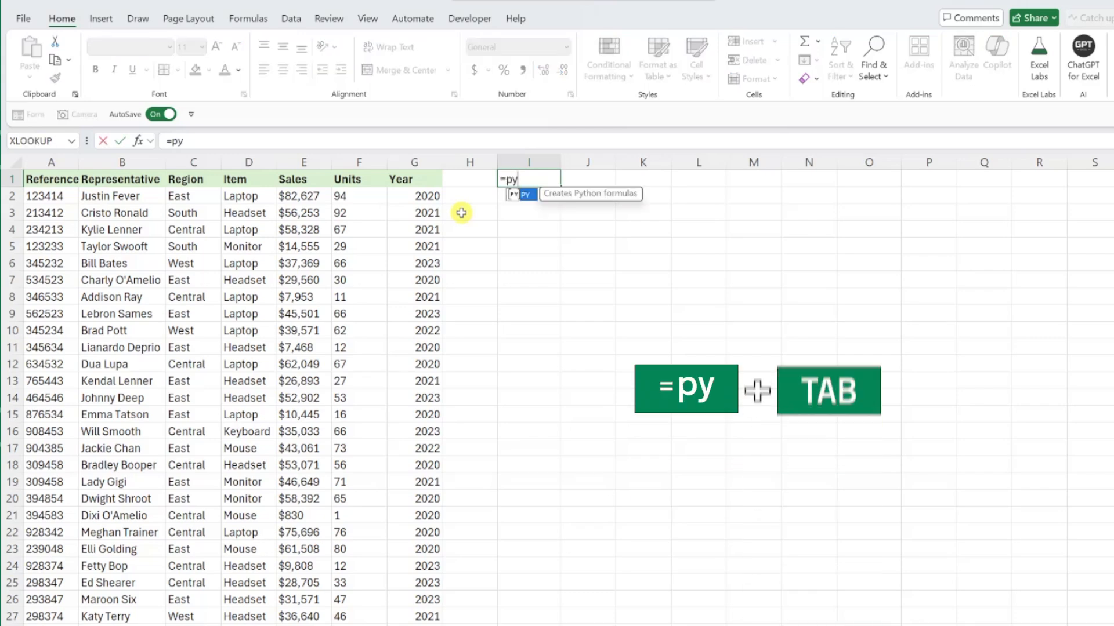
{"action": "key", "text": "tab"}
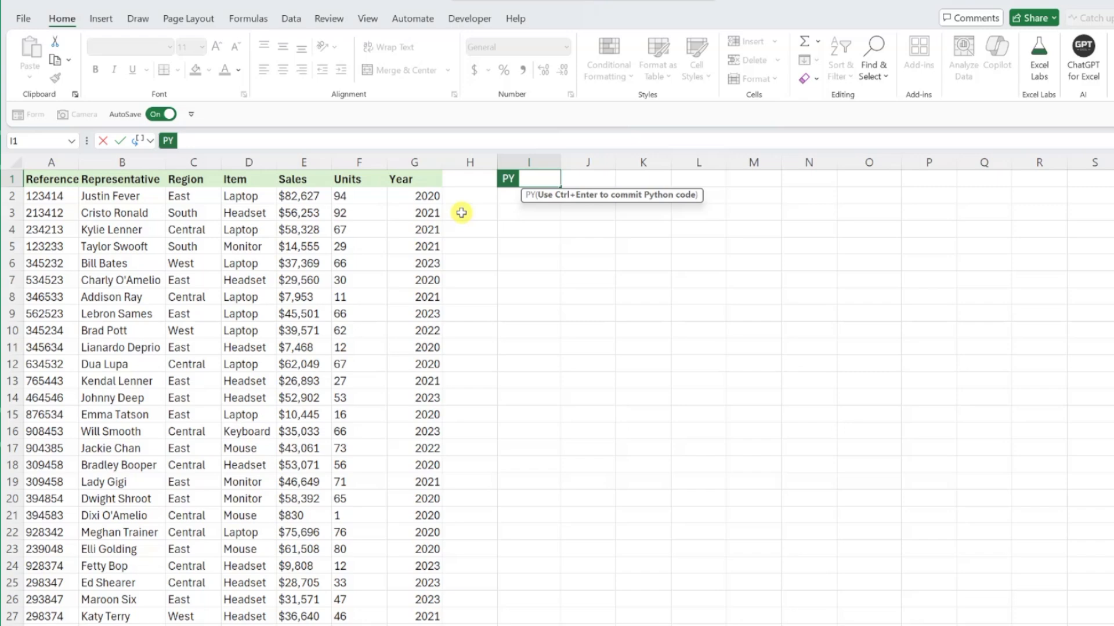
{"action": "key", "text": "Escape"}
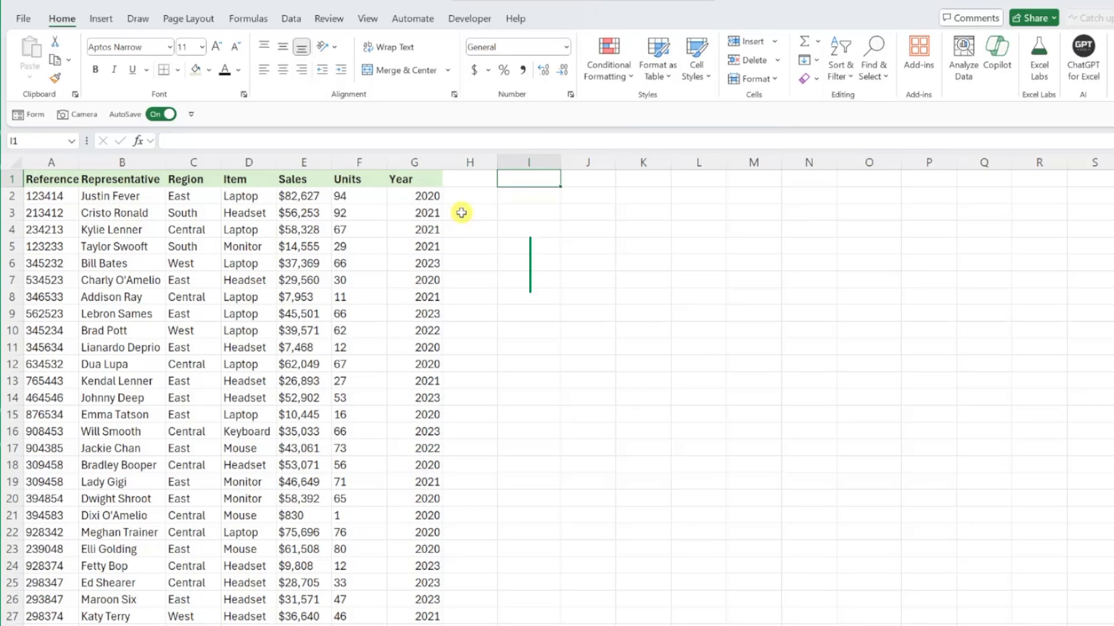
In I2, create DataFrame df from xl("A1:G1225", headers=True) and commit it with Ctrl+Enter.
{"action": "left_click", "coordinate": [529, 195]}
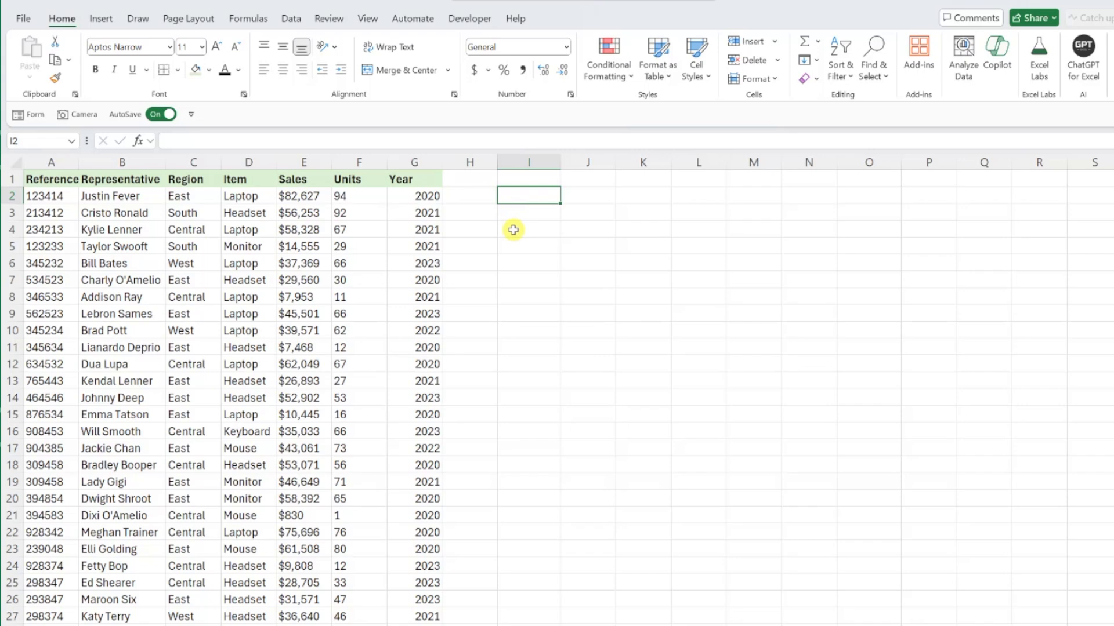
{"action": "type", "text": "="}
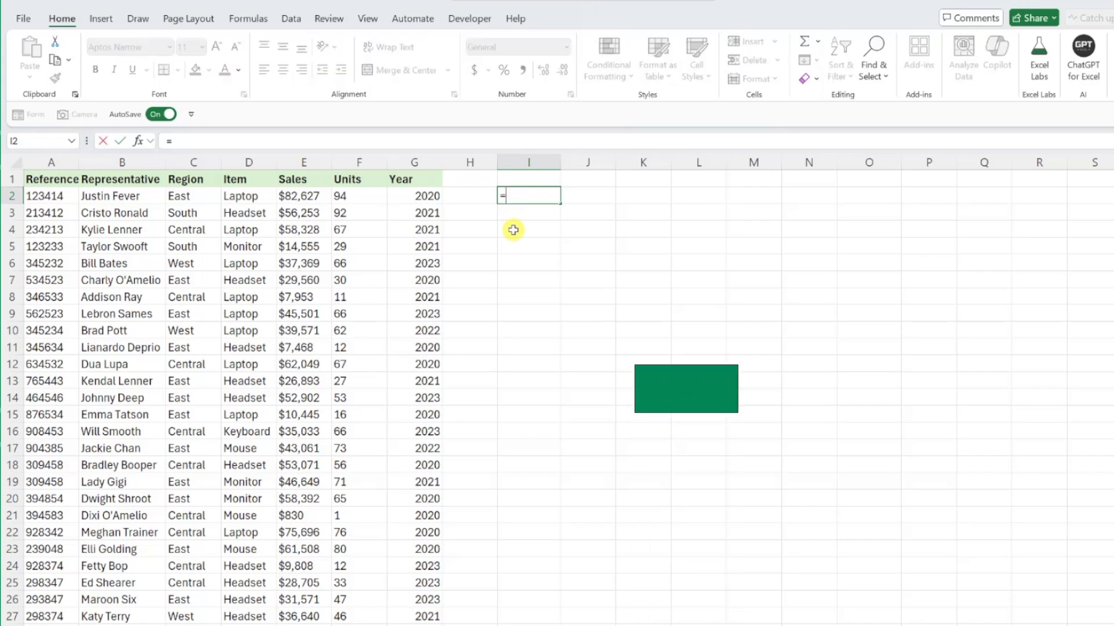
{"action": "type", "text": "py"}
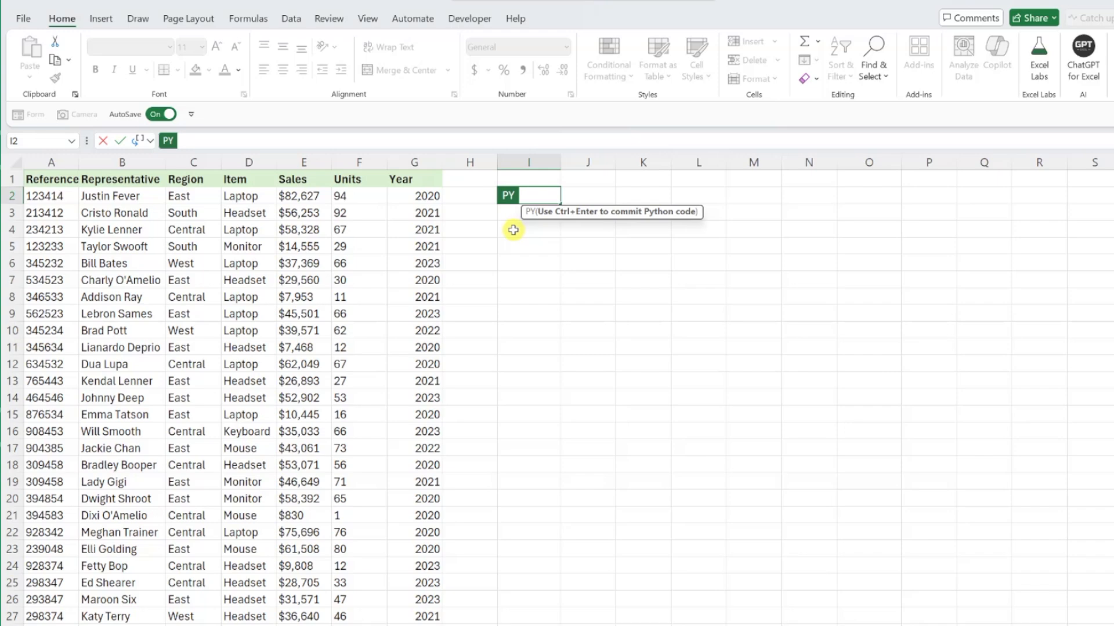
{"action": "type", "text": "df"}
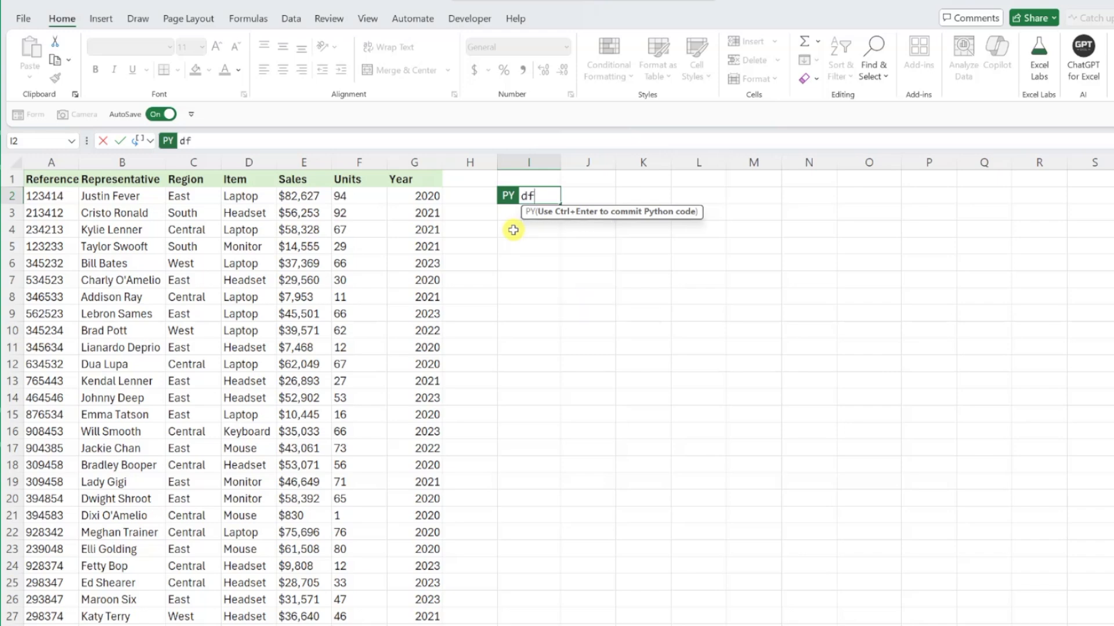
{"action": "type", "text": "=xl(\"A1:G1225\", headers=True"}
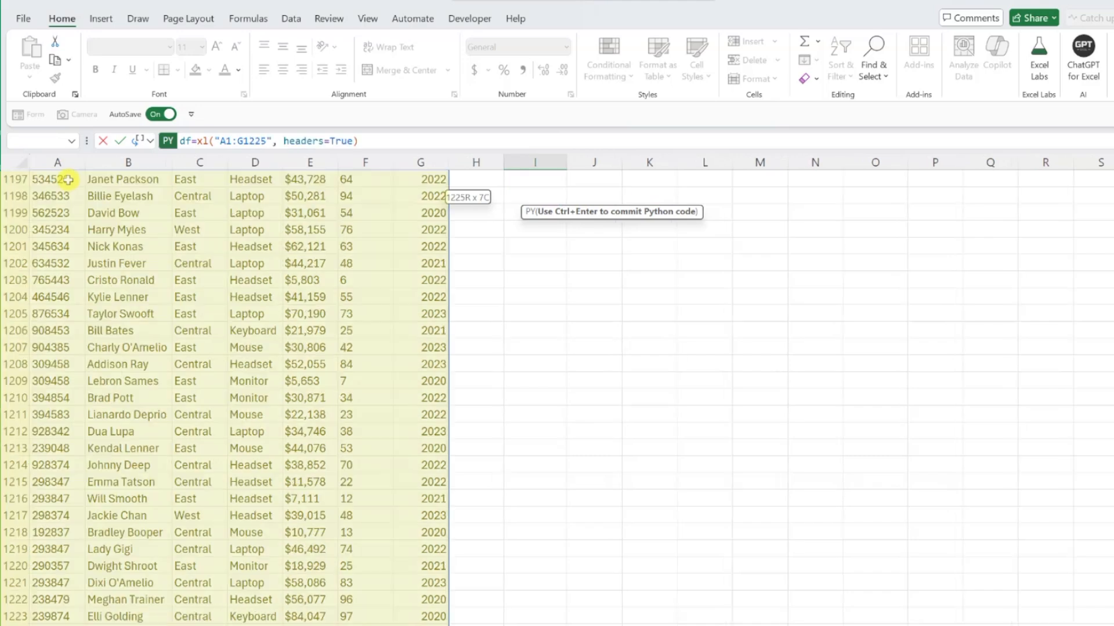
{"action": "key", "text": "ctrl+enter"}
{"action": "type", "text": "df.describe()"}
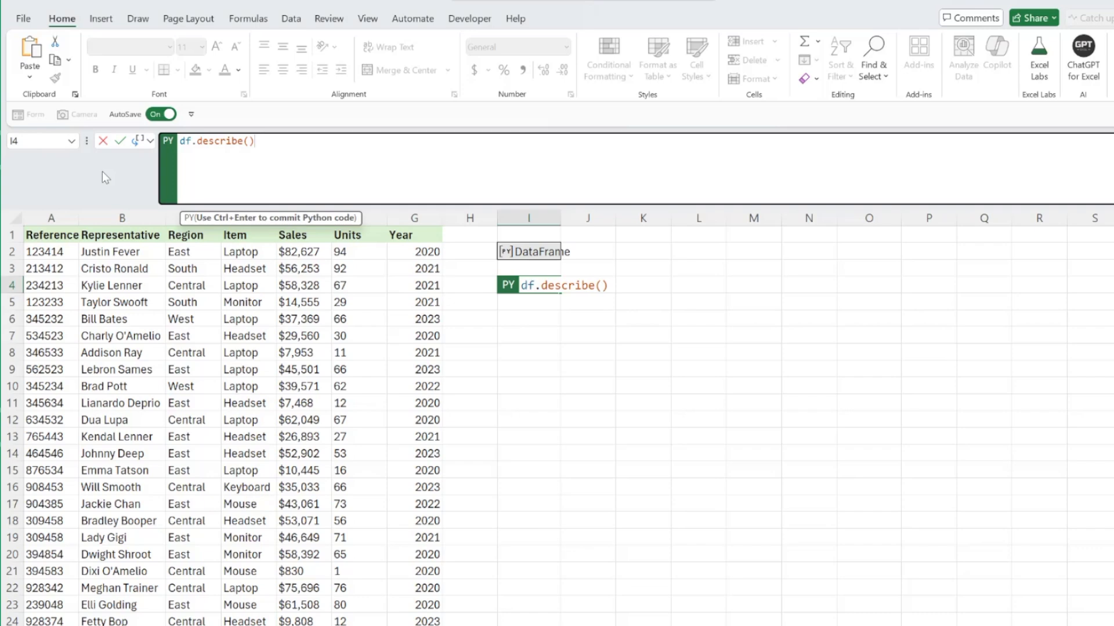
{"action": "key", "text": "ctrl+enter"}
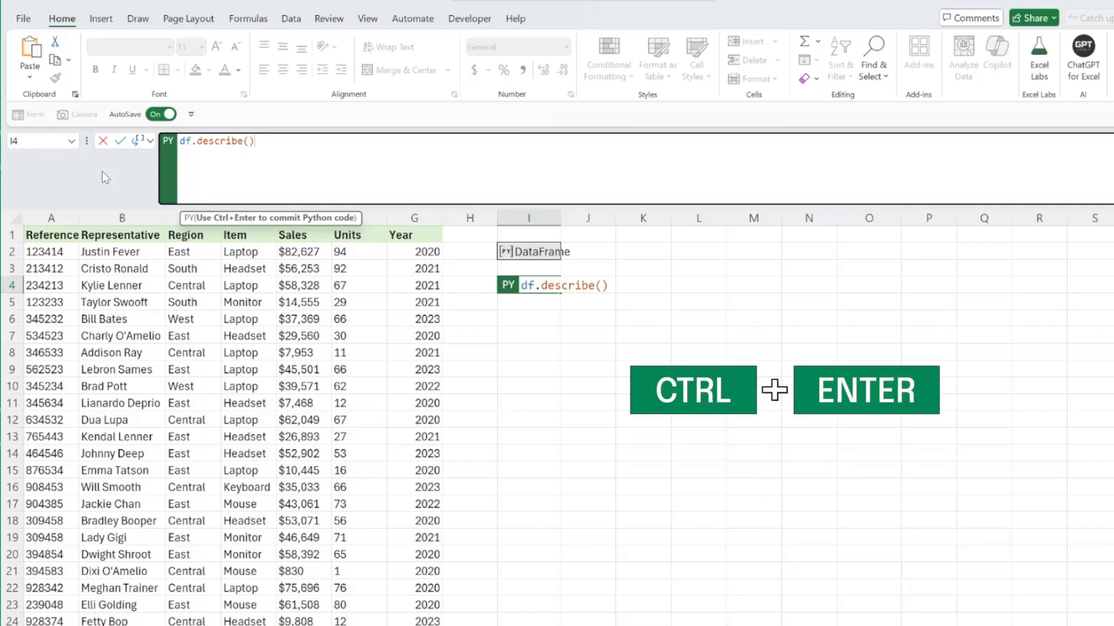
{"action": "key", "text": "ctrl+enter"}
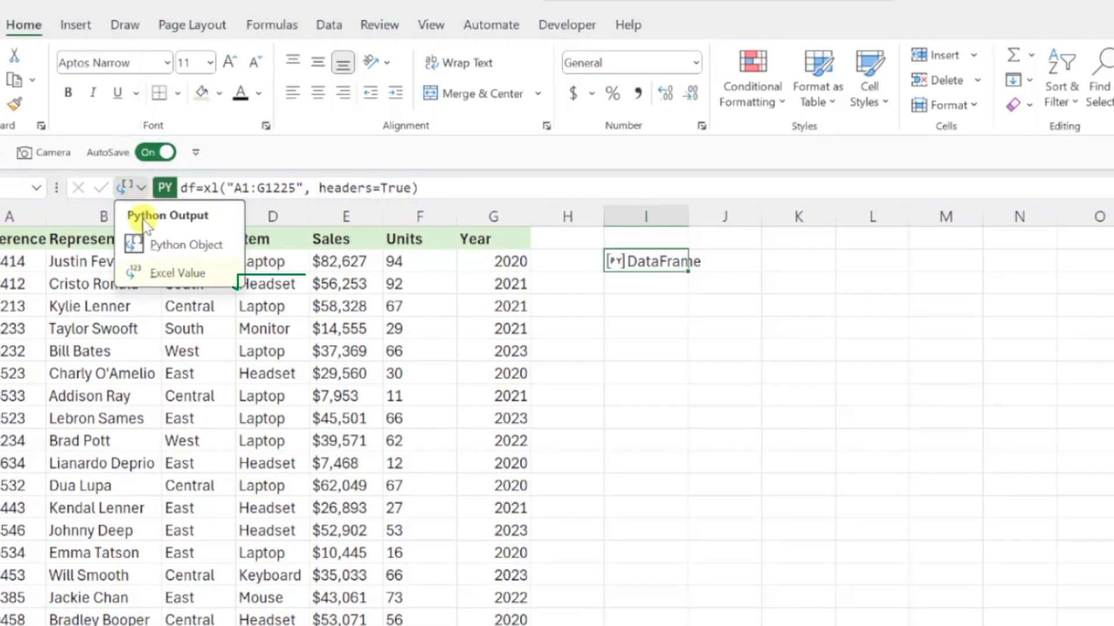
{"action": "left_click", "coordinate": [177, 273]}
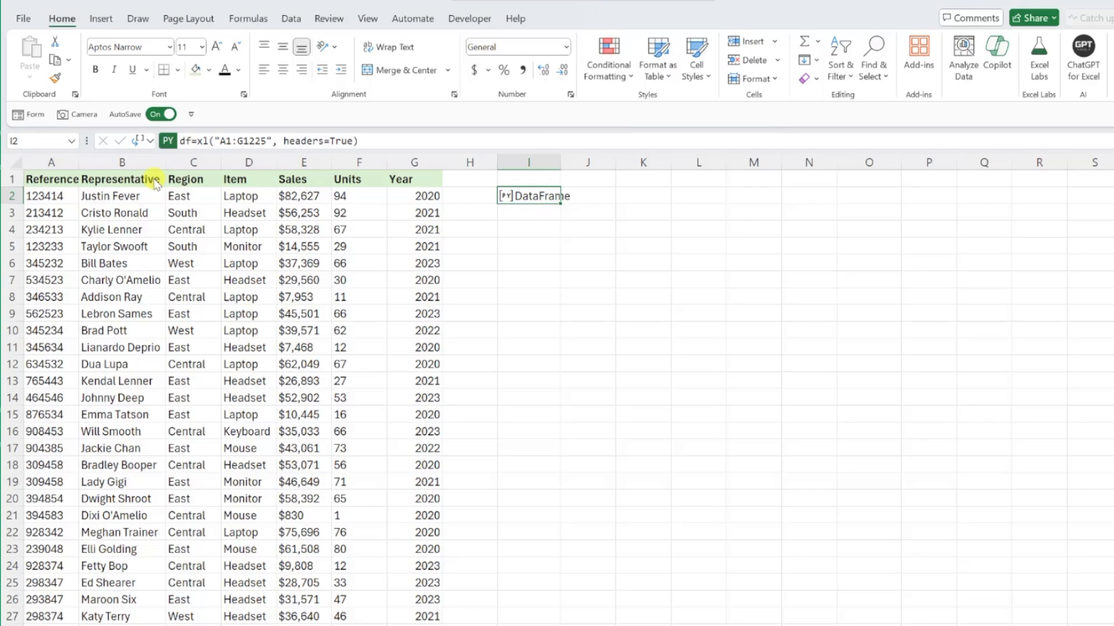
{"action": "left_click", "coordinate": [529, 228]}
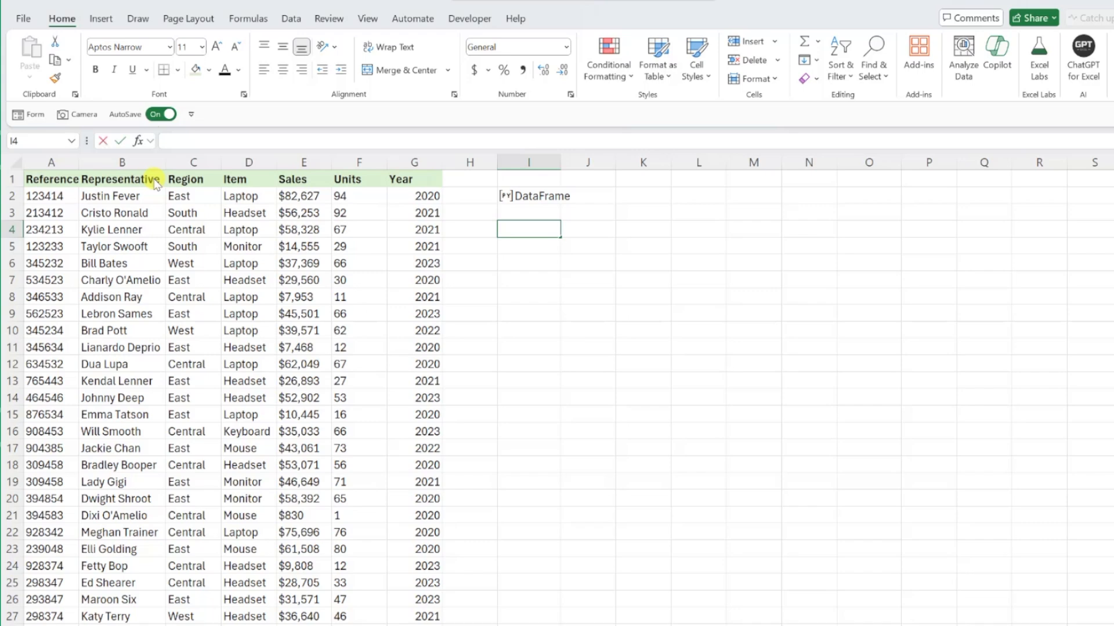
In I4, enter xl("I2").describe() as Python and commit it to get summary statistics.
{"action": "type", "text": "=py"}
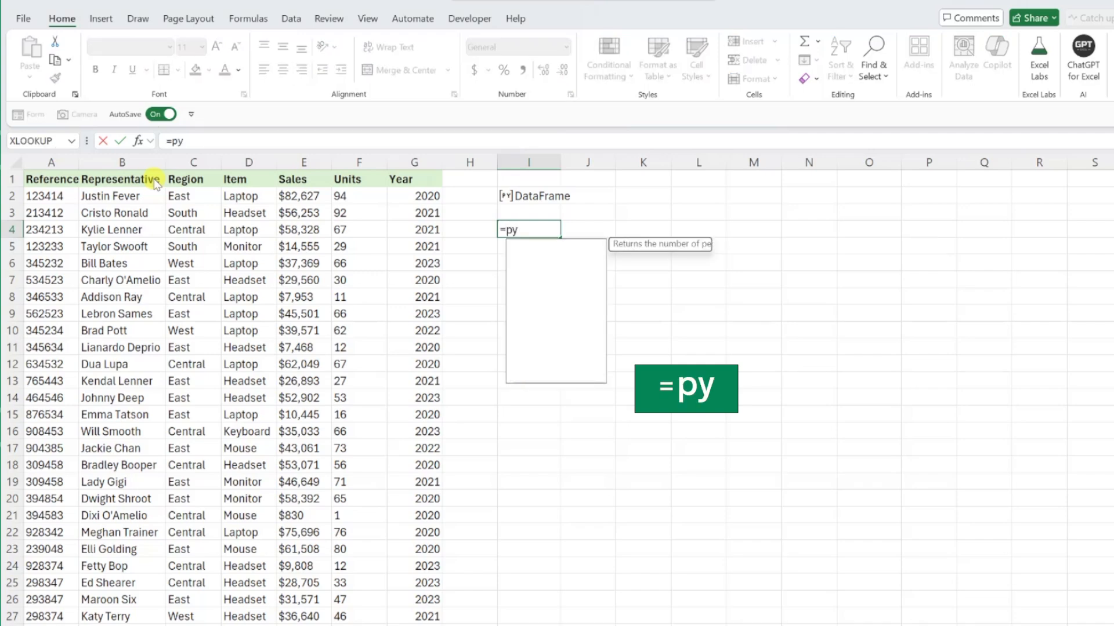
{"action": "key", "text": "Tab"}
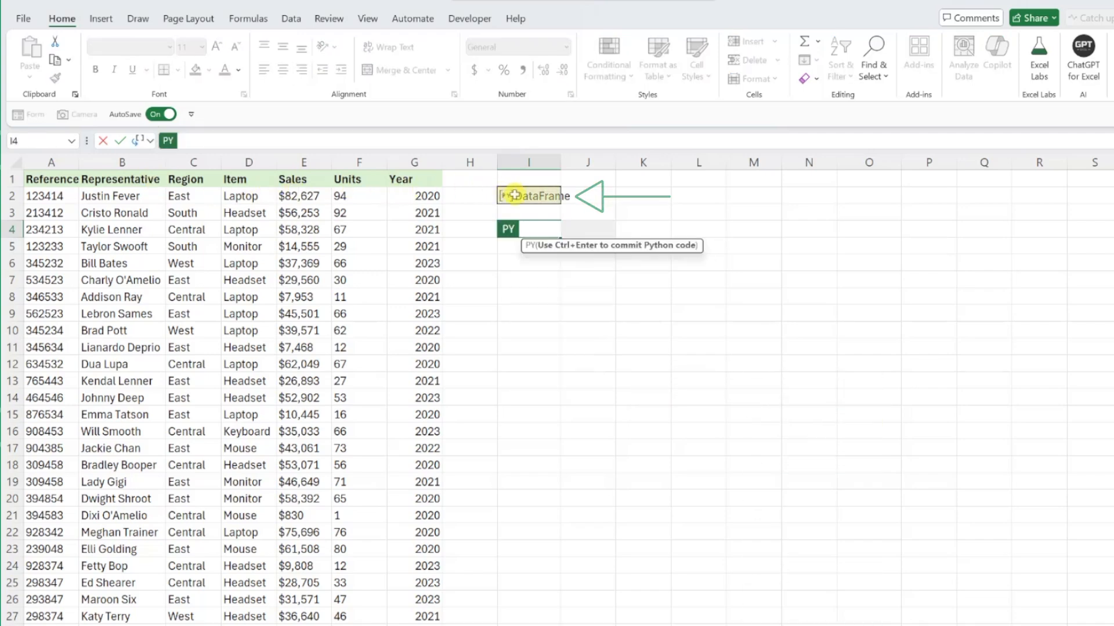
{"action": "type", "text": "xl(\"I2\")"}
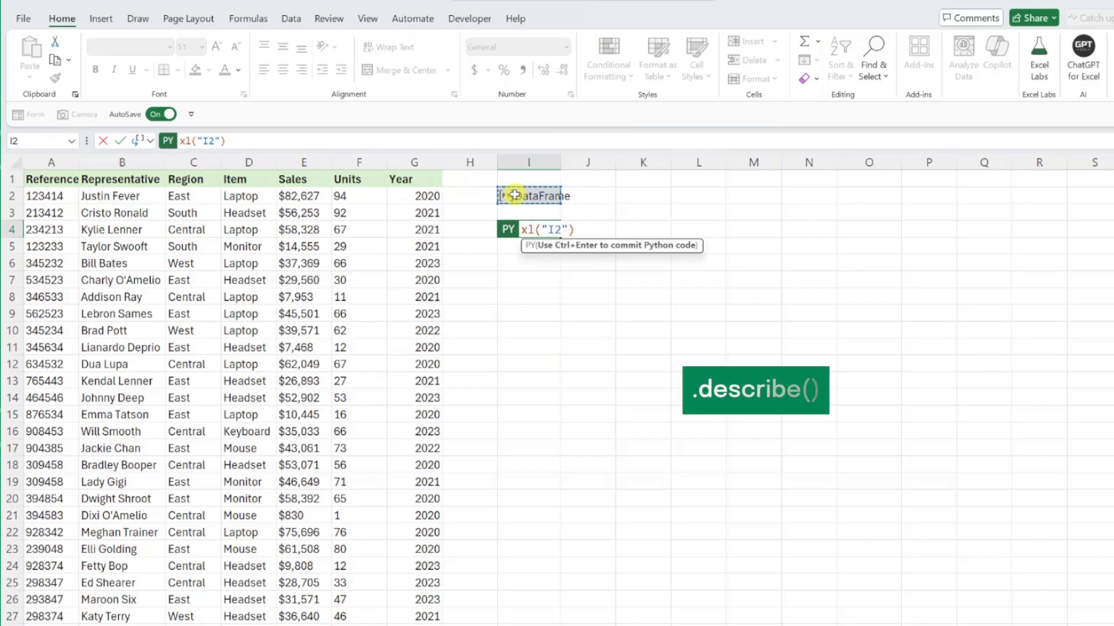
{"action": "type", "text": ".de"}
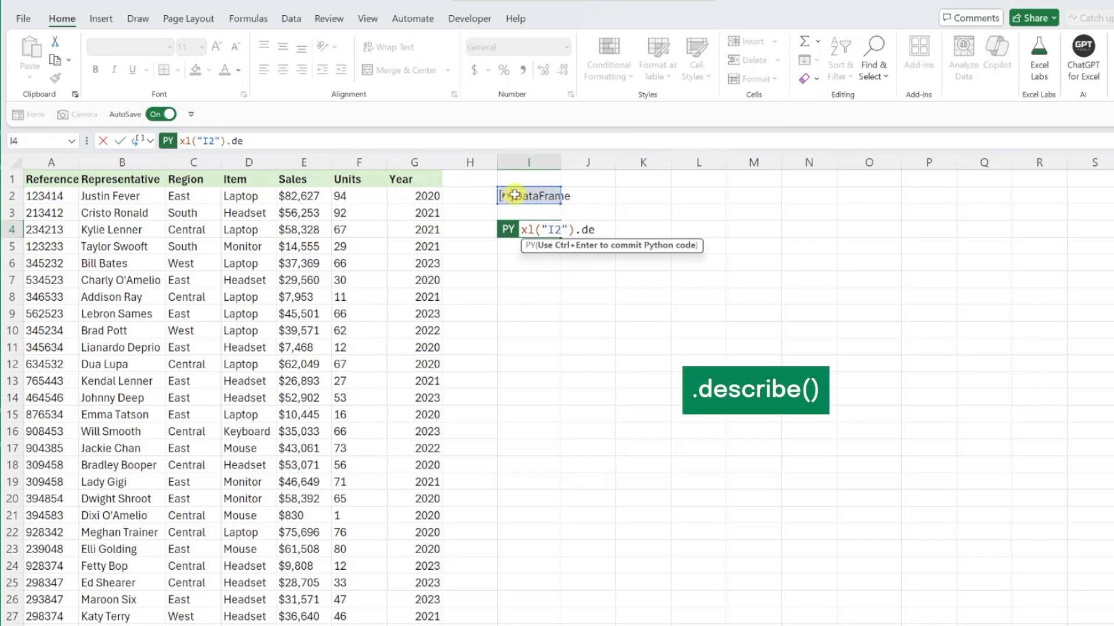
{"action": "type", "text": "scribe("}
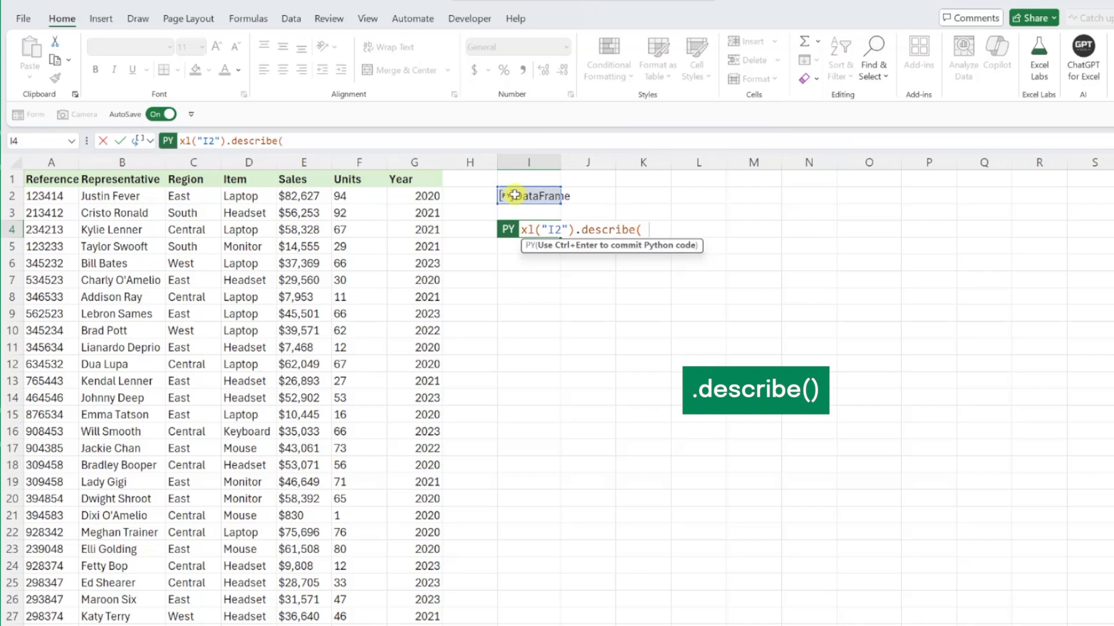
{"action": "type", "text": ")"}
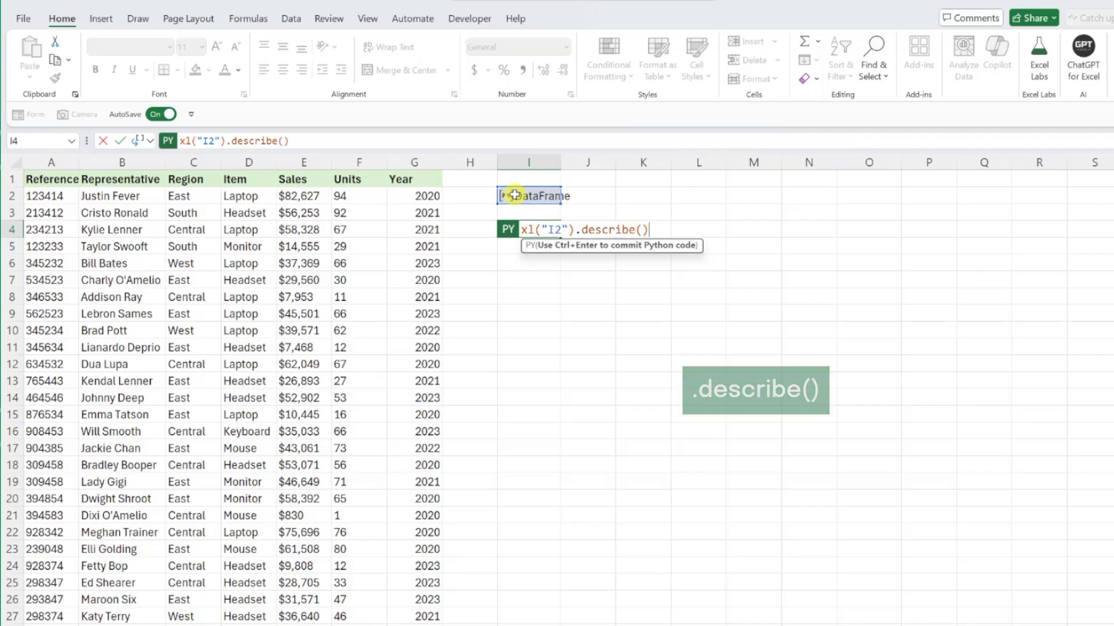
{"action": "key", "text": "ctrl+enter"}
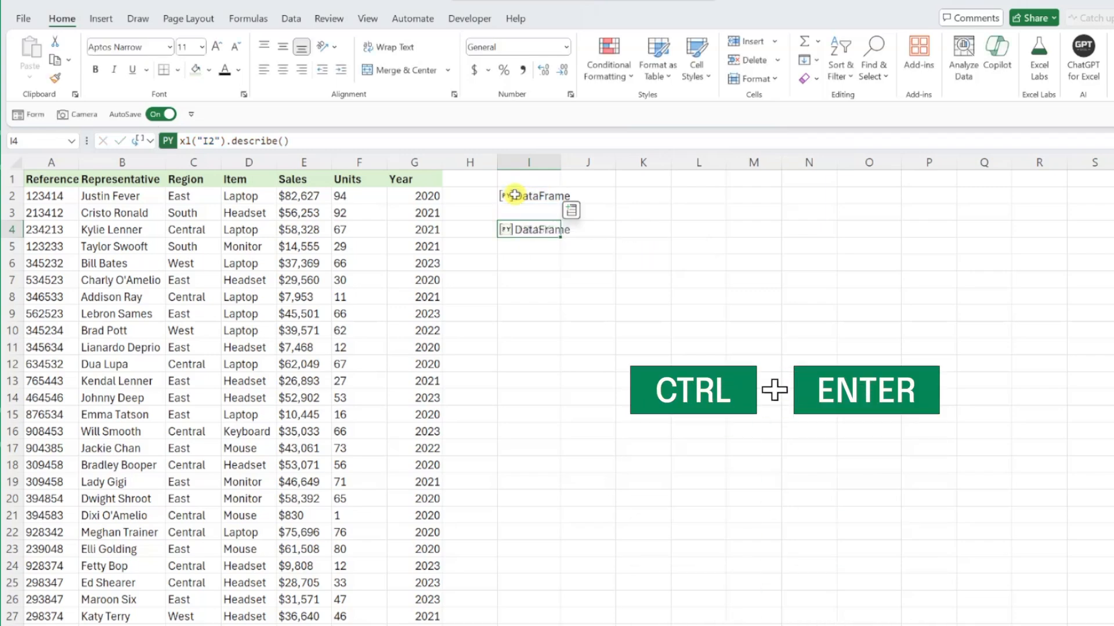
{"action": "key", "text": "ctrl+enter"}
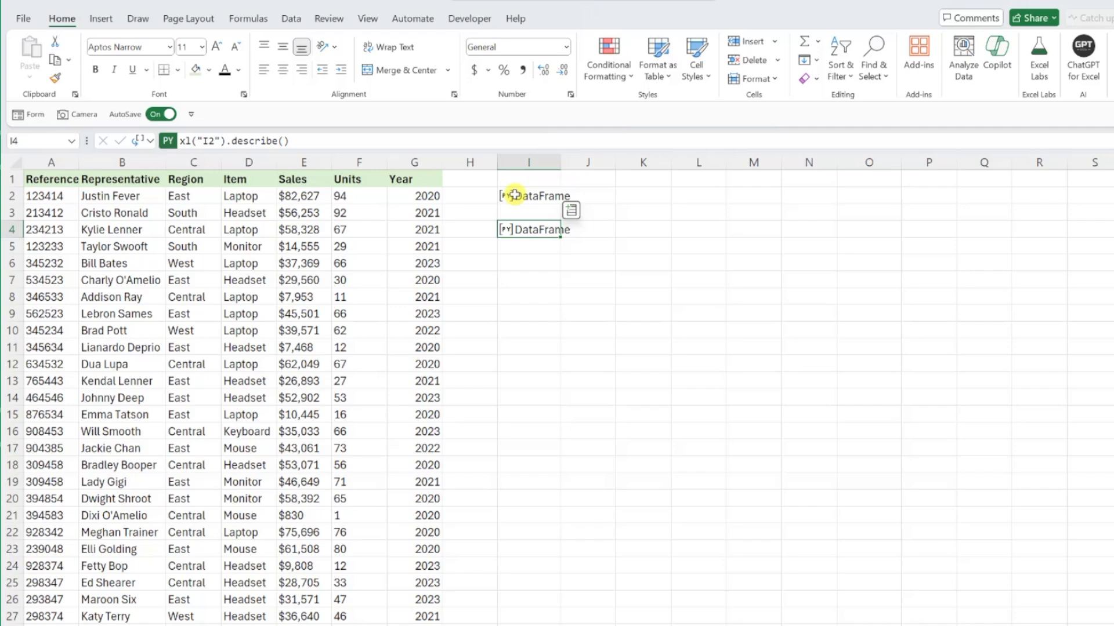
{"action": "mouse_move", "coordinate": [289, 171]}
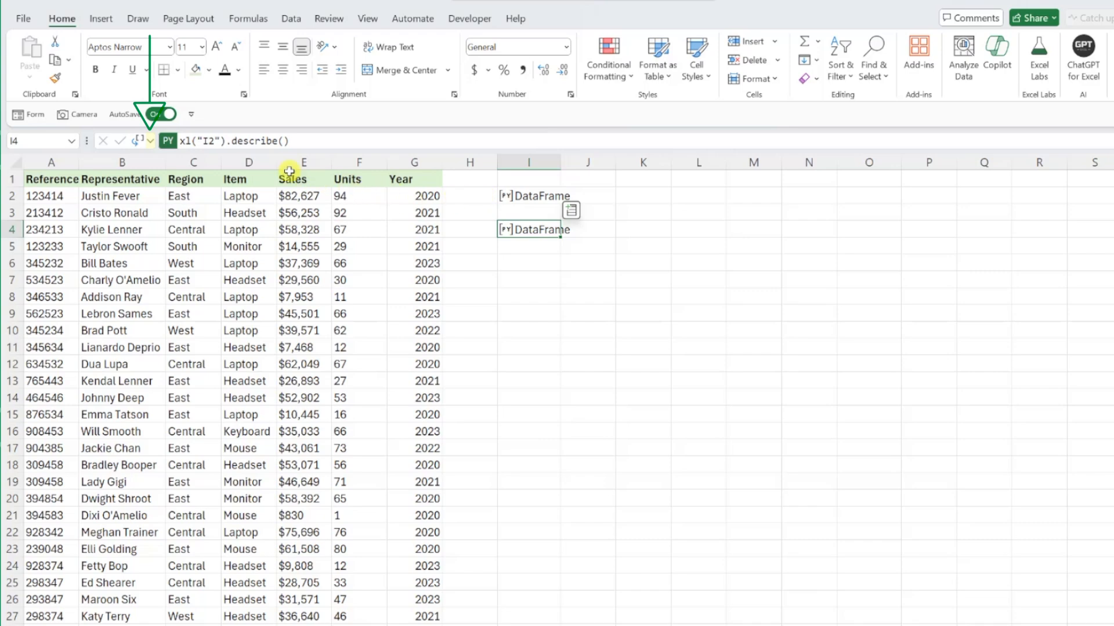
Switch the describe() output to Excel Value so the statistics spill as cells.
{"action": "left_click", "coordinate": [142, 140]}
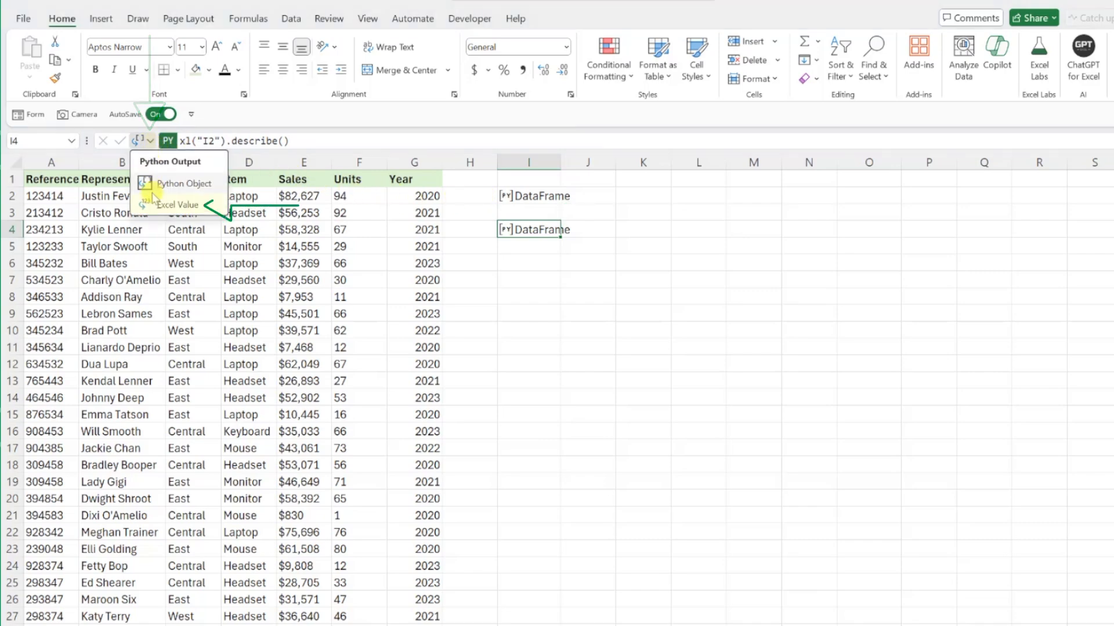
{"action": "left_click", "coordinate": [177, 204]}
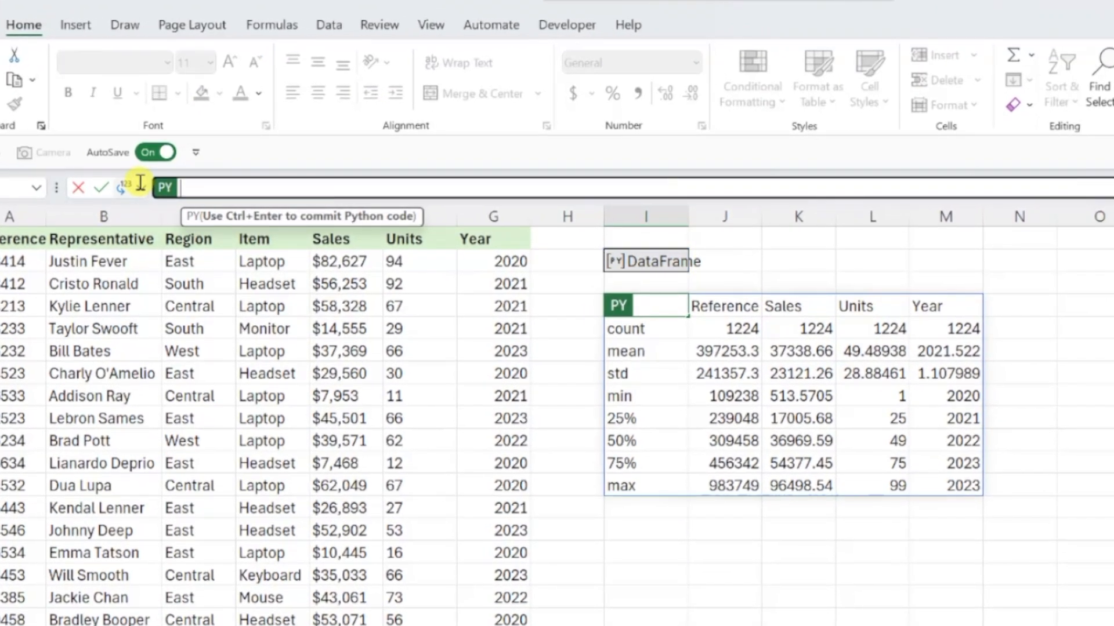
Clear the describe cell in I4 and begin drafting df / Item code in its place.
{"action": "type", "text": "df..describe("}
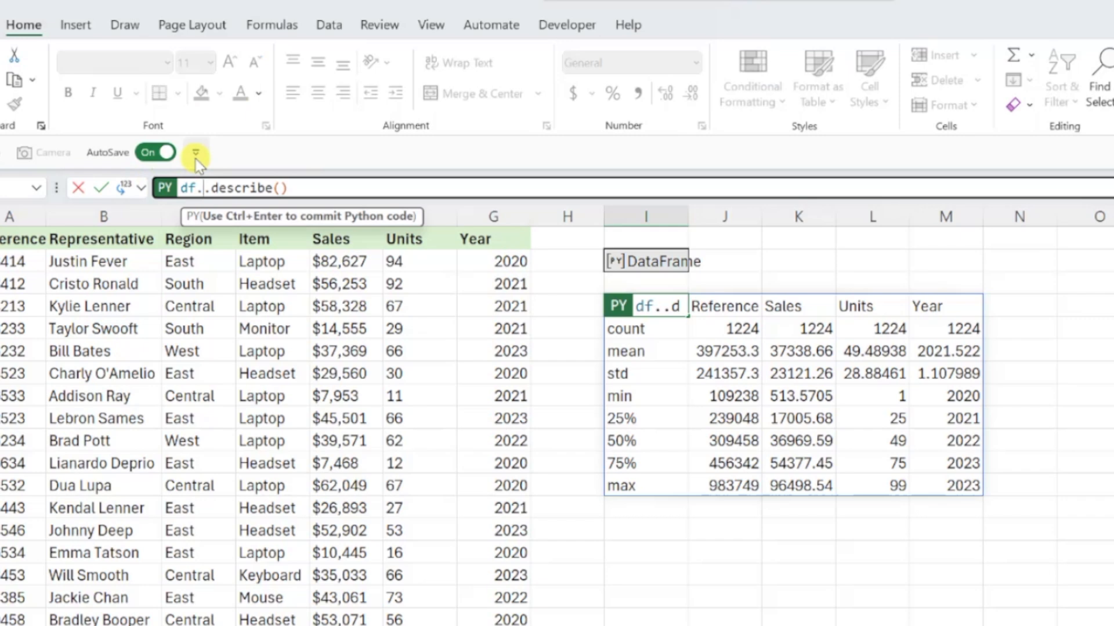
{"action": "type", "text": "Item"}
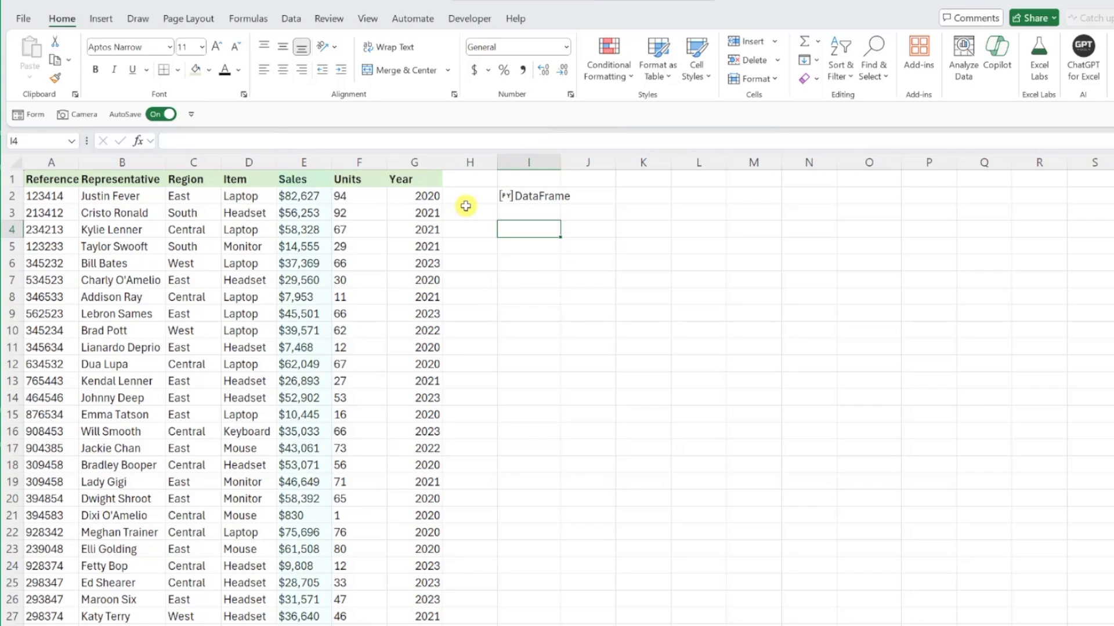
In I4, enter df.groupby("Item").Sales.sum() and commit it, returning a Series object.
{"action": "type", "text": "="}
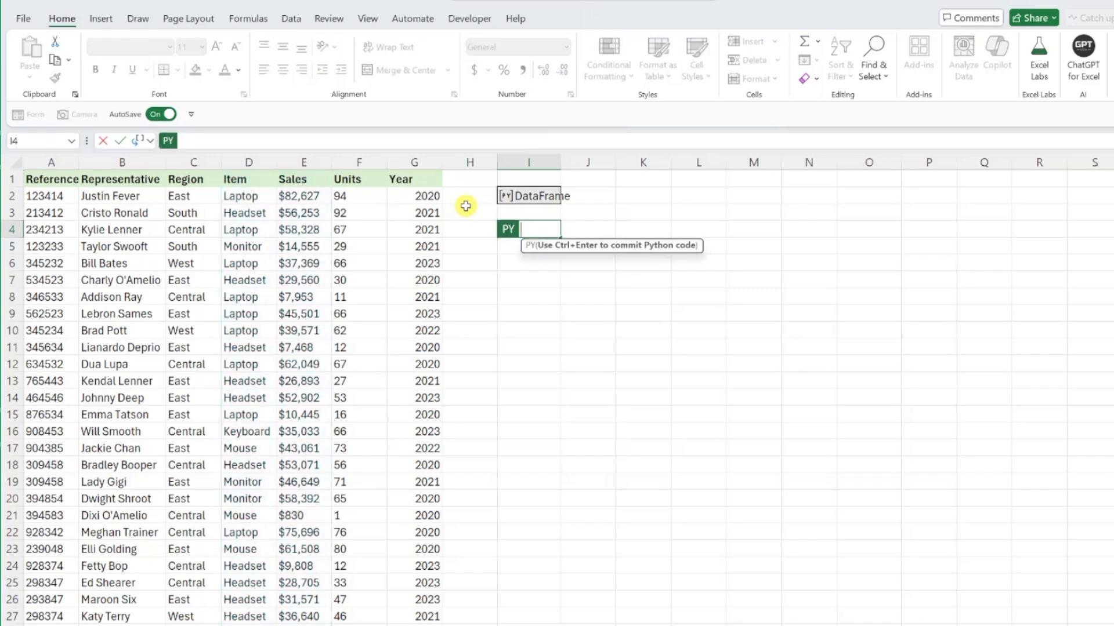
{"action": "type", "text": "df"}
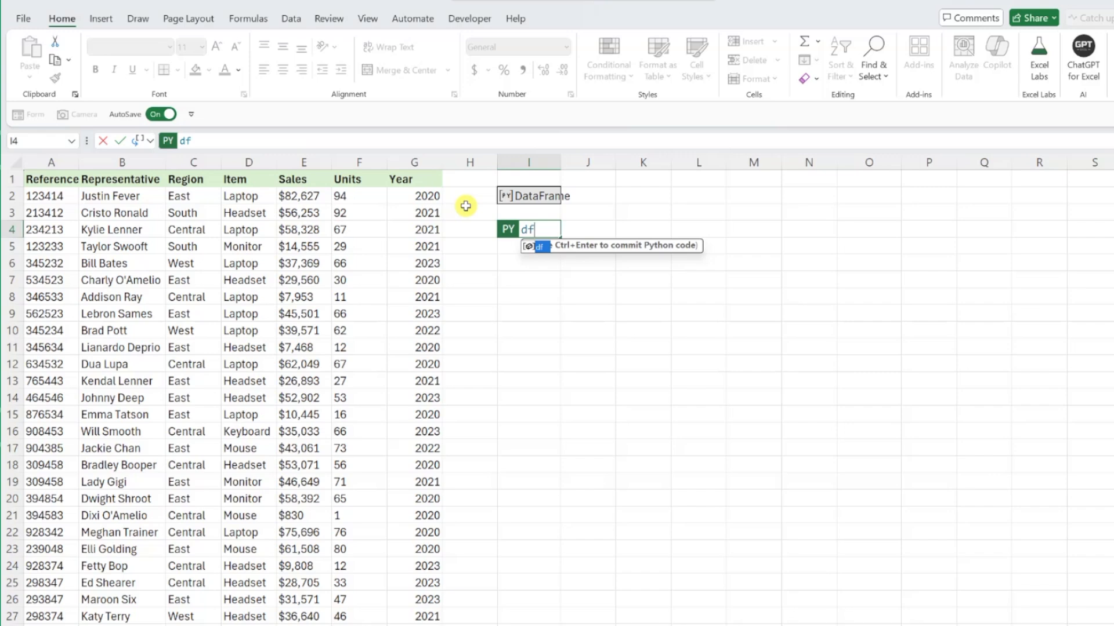
{"action": "type", "text": ".groupb"}
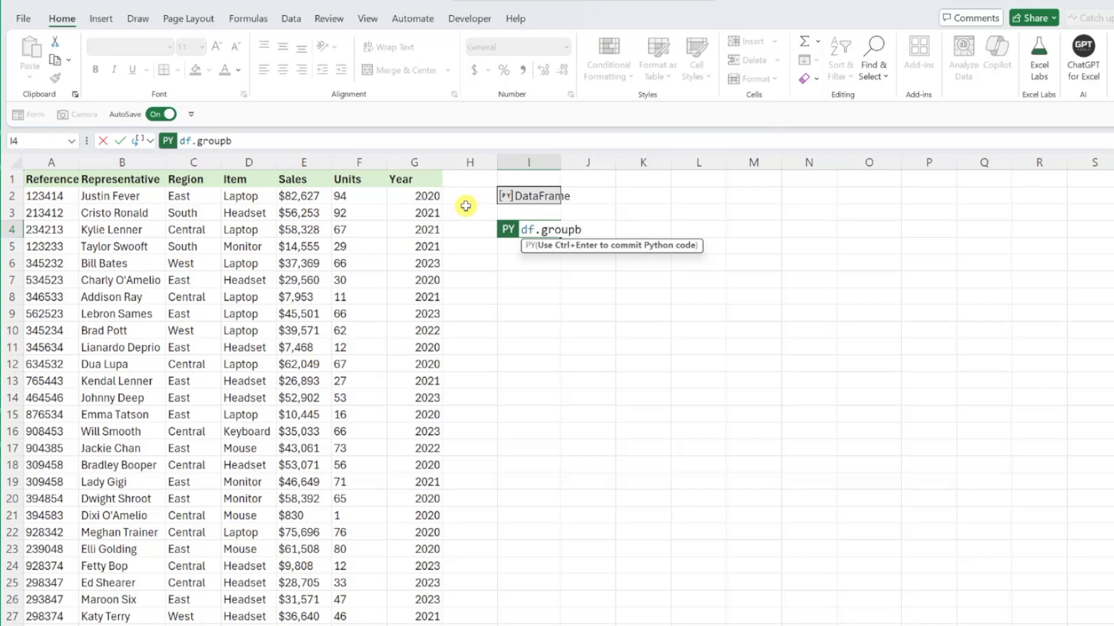
{"action": "type", "text": "y("}
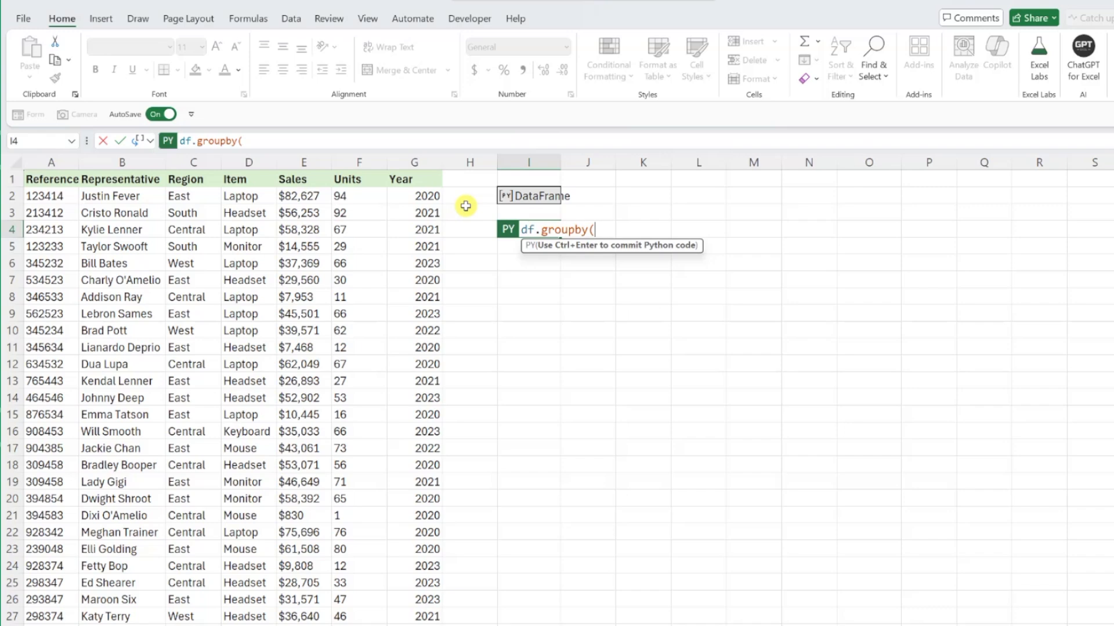
{"action": "left_click", "coordinate": [249, 179]}
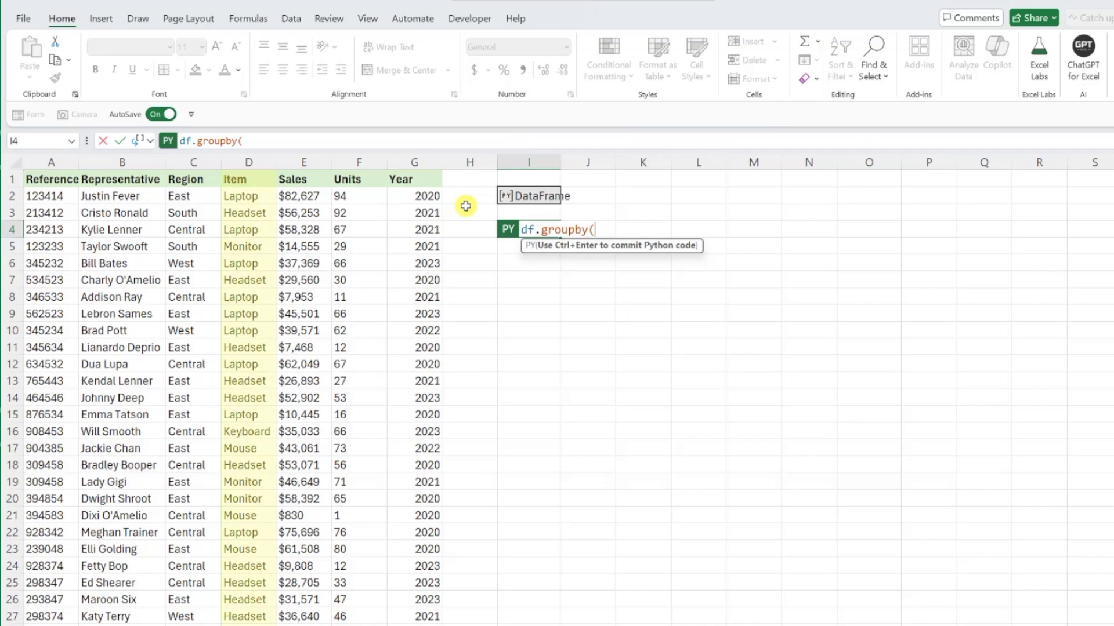
{"action": "type", "text": "\"It"}
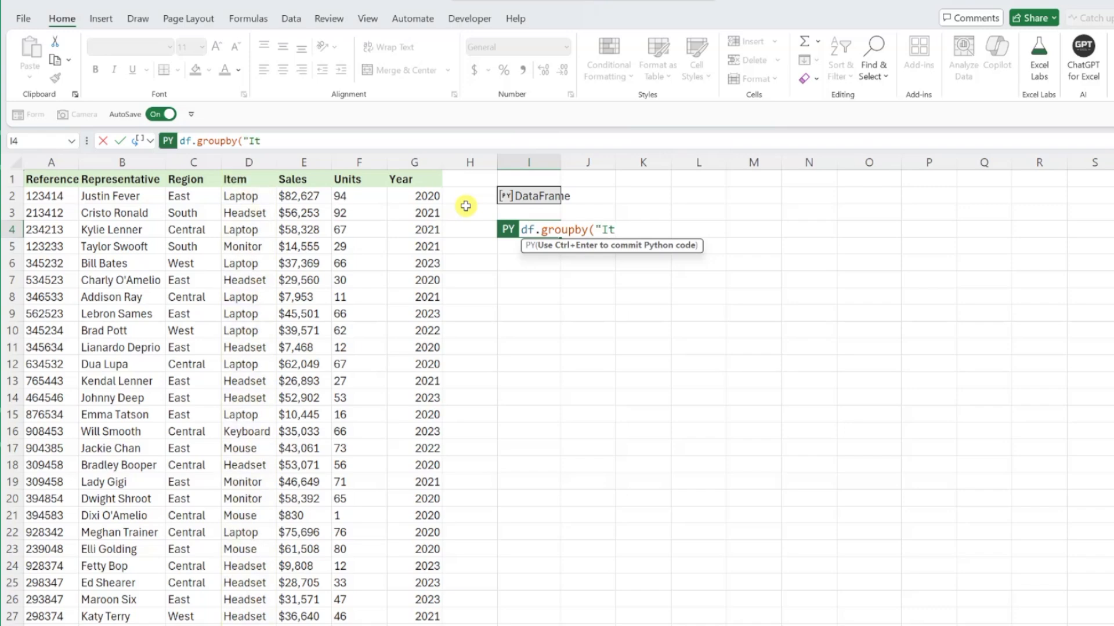
{"action": "type", "text": "em\")"}
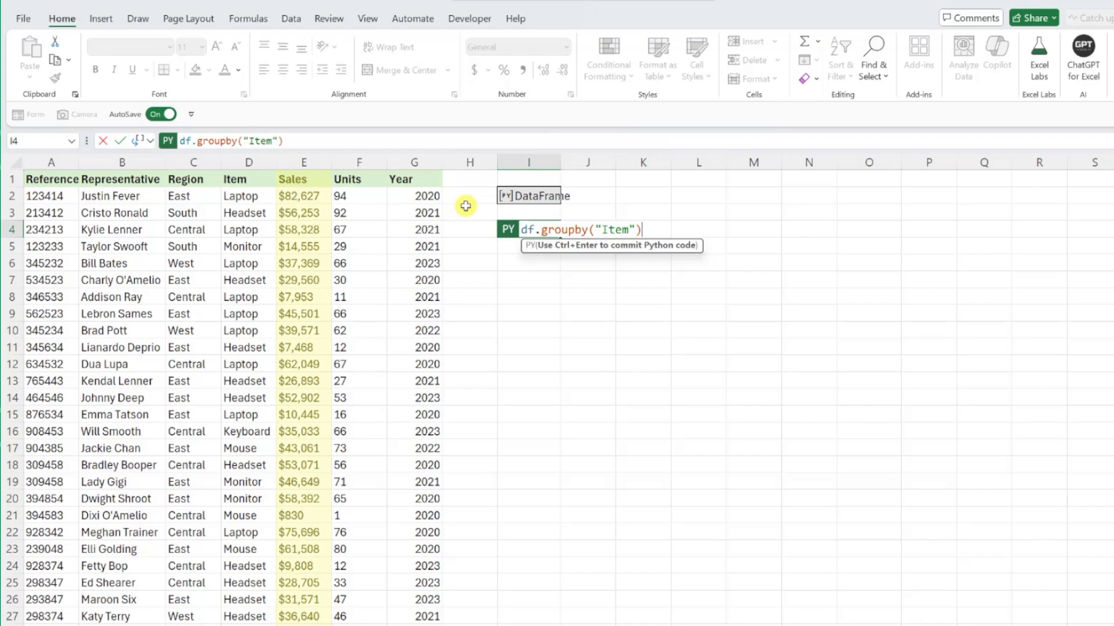
{"action": "type", "text": ".S"}
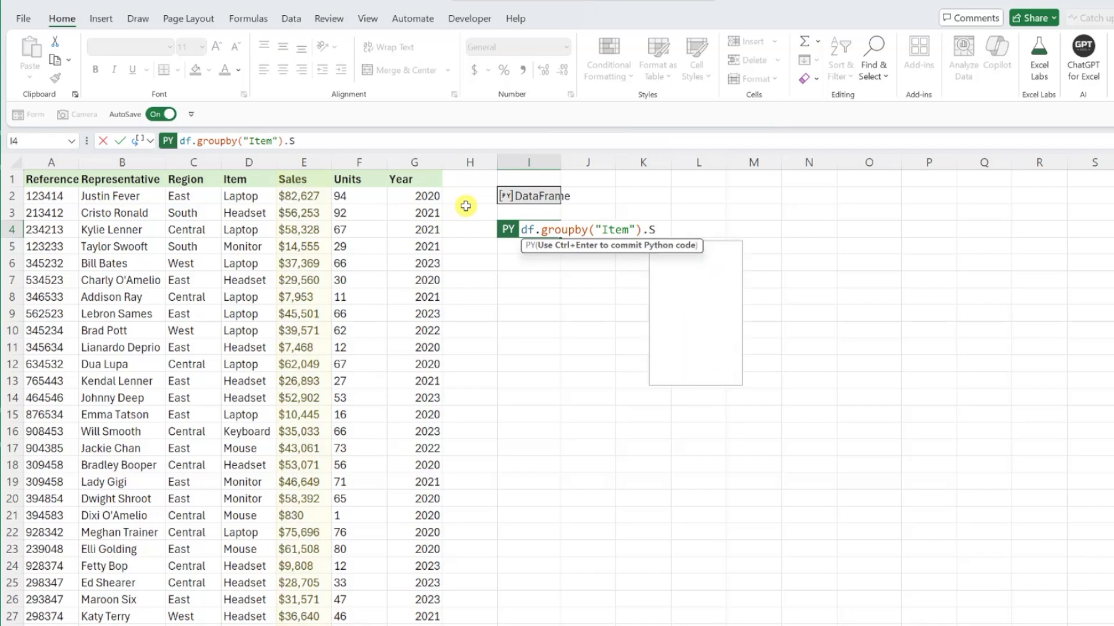
{"action": "type", "text": "ales"}
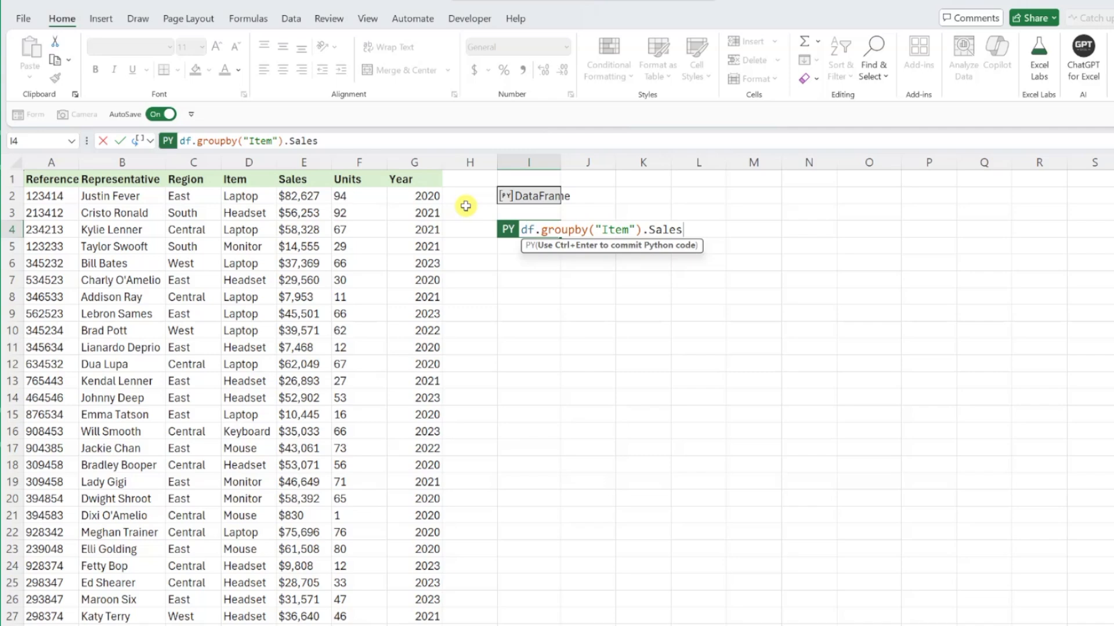
{"action": "type", "text": "."}
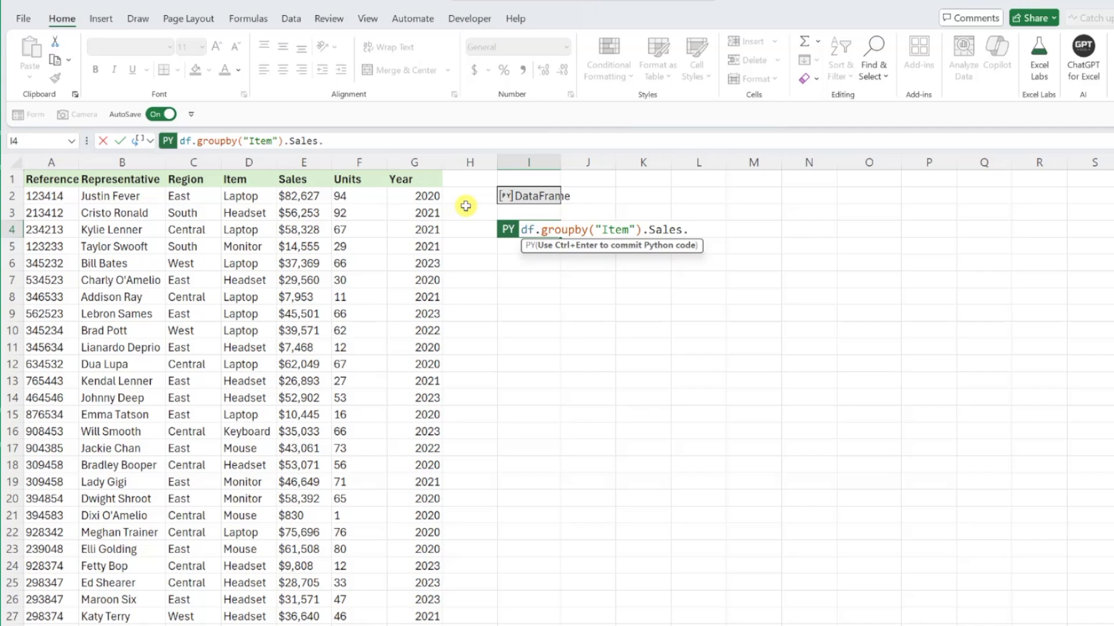
{"action": "type", "text": "sum()"}
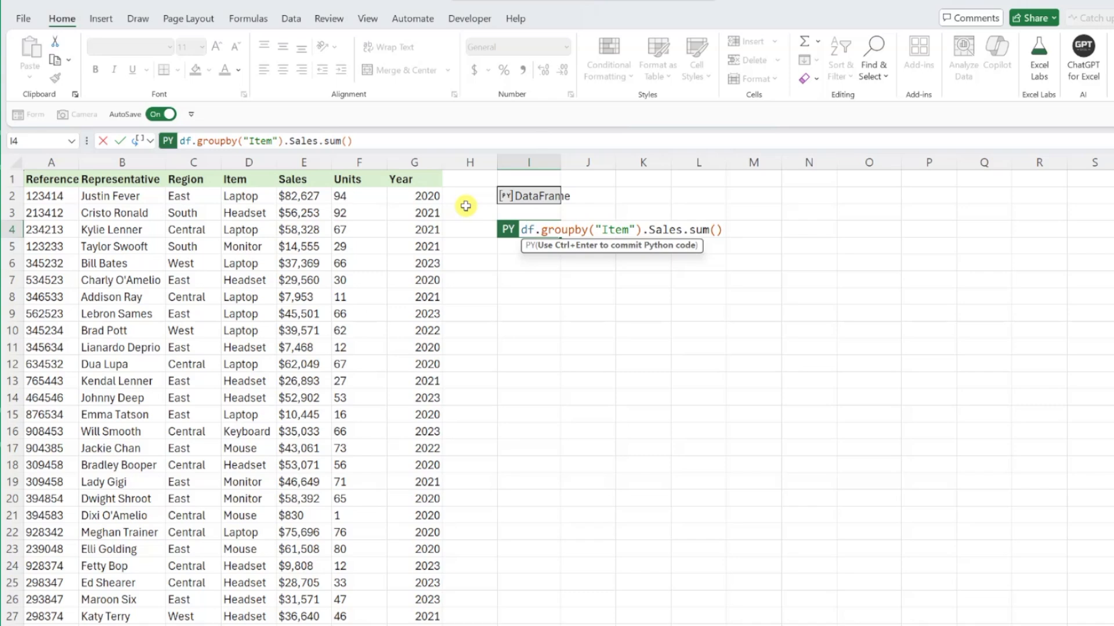
{"action": "key", "text": "ctrl+enter"}
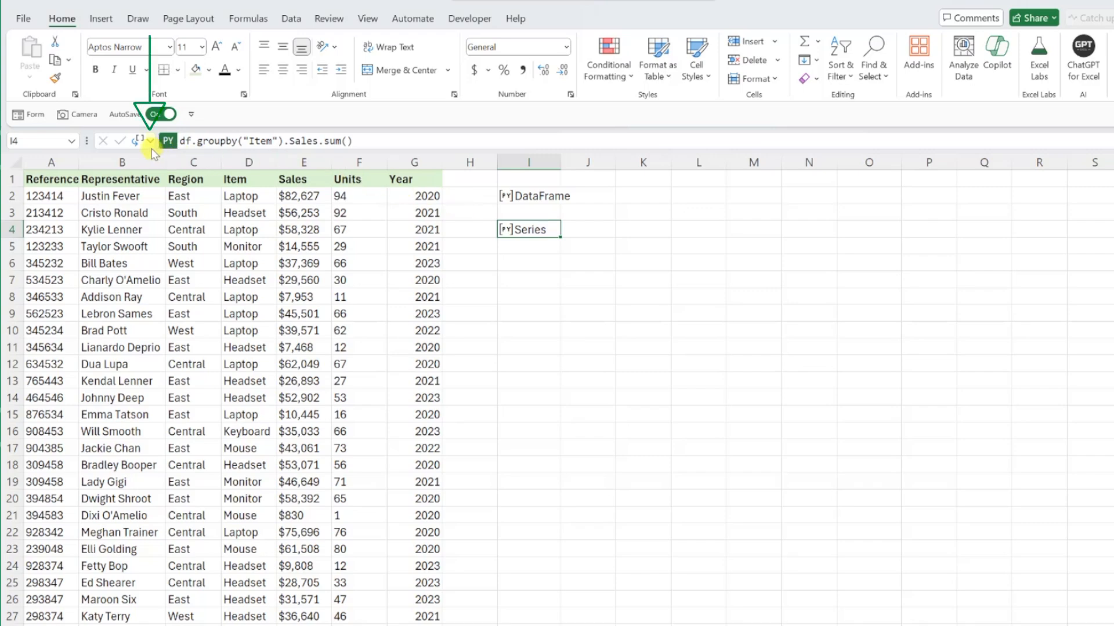
Switch the groupby output to Excel Value so per-item Sales totals spill as cells.
{"action": "left_click", "coordinate": [149, 140]}
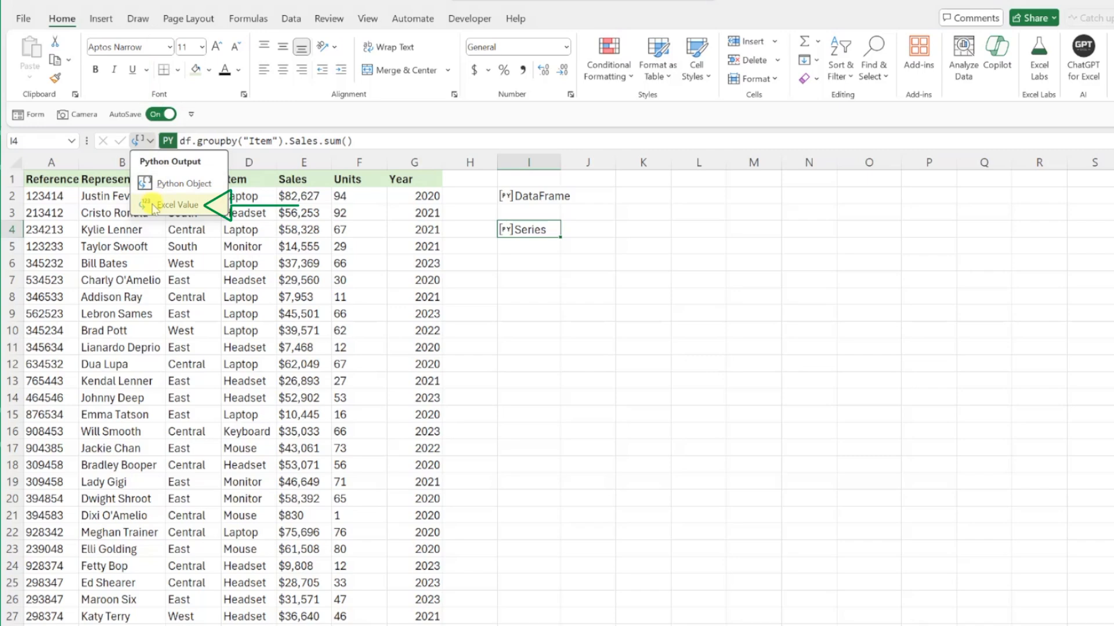
{"action": "left_click", "coordinate": [175, 204]}
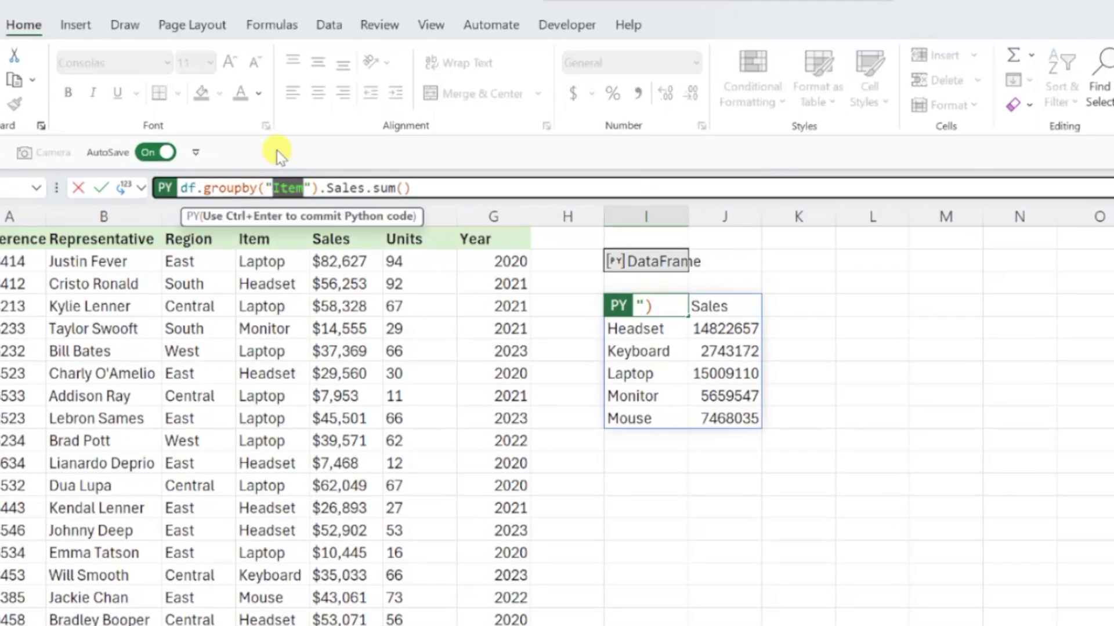
Replace "Item" with "Year" so the table shows Sales totals for 2020–2023.
{"action": "type", "text": "Year"}
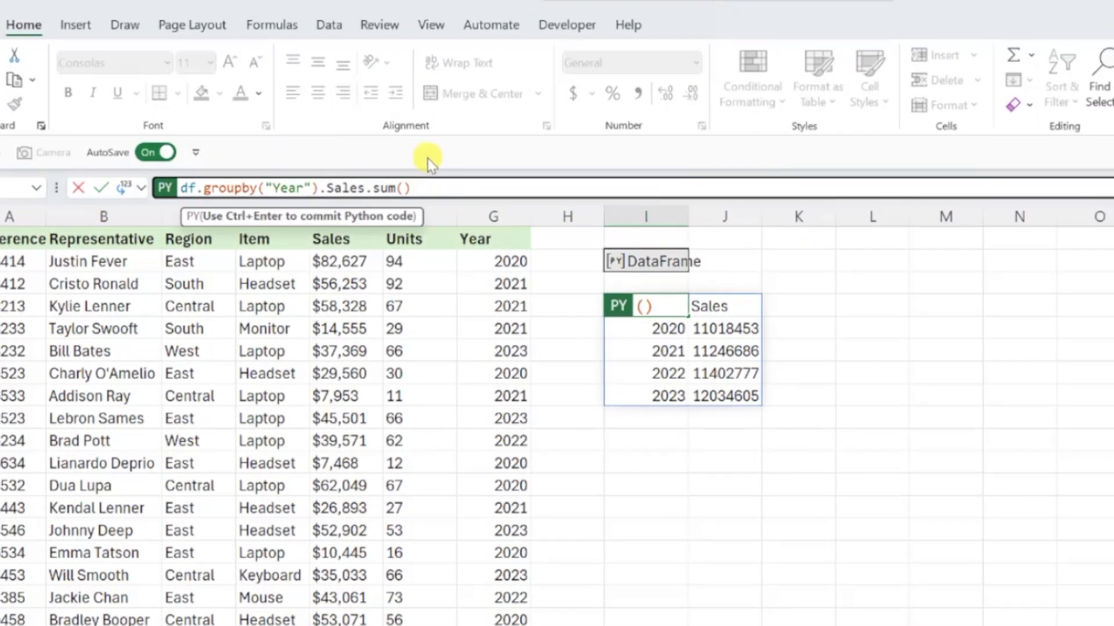
Append .plot(kind="line") to the yearly Sales code, to be changed to a bar chart.
{"action": "type", "text": ".plo"}
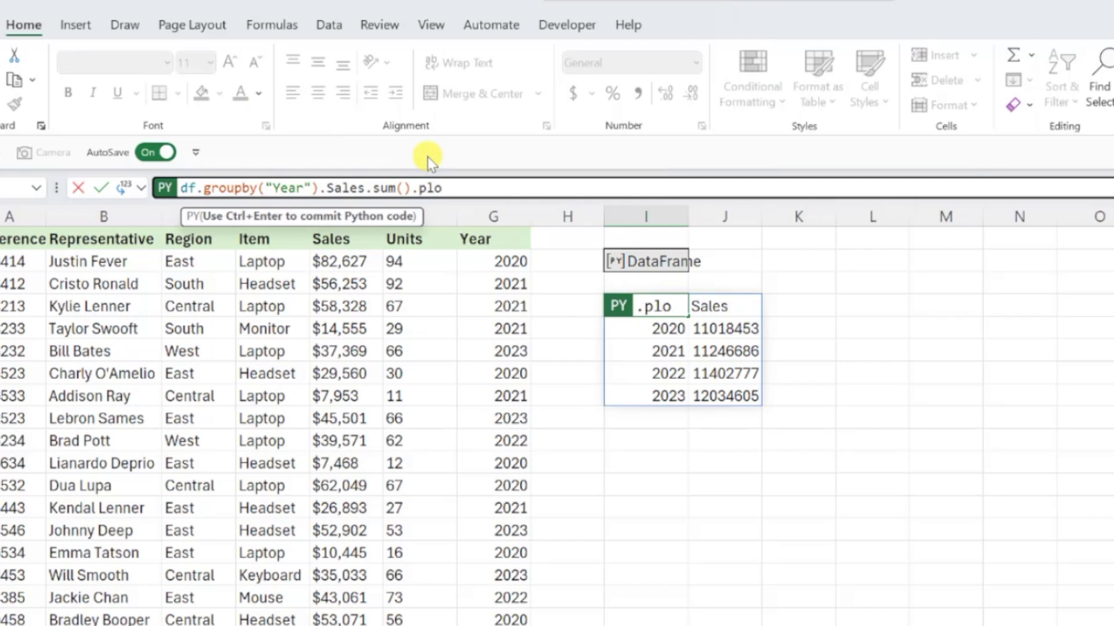
{"action": "type", "text": "t"}
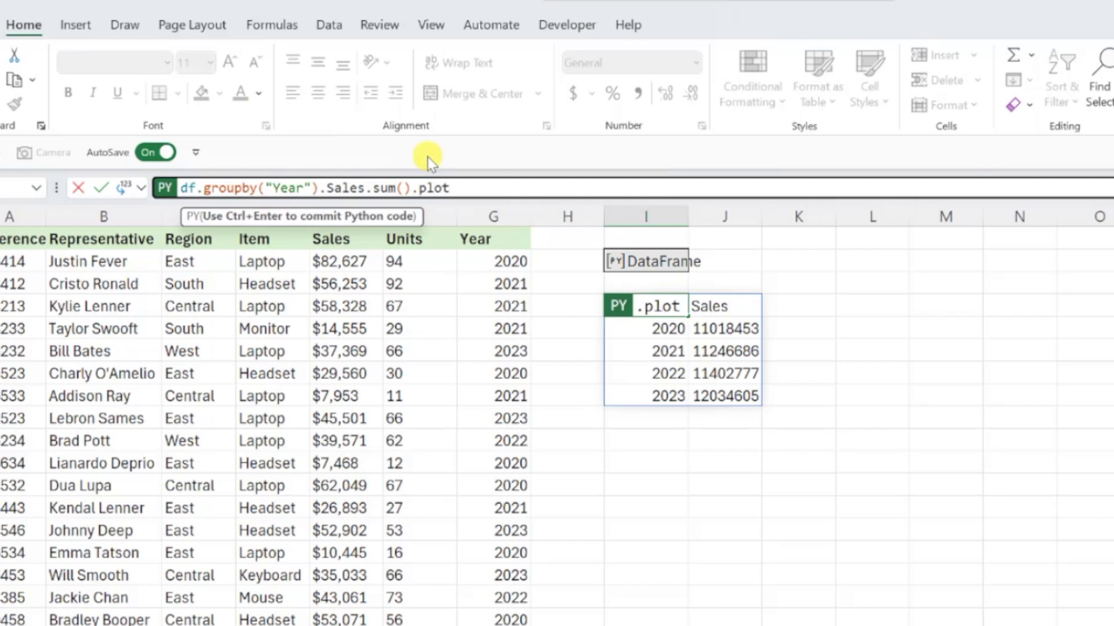
{"action": "type", "text": "("}
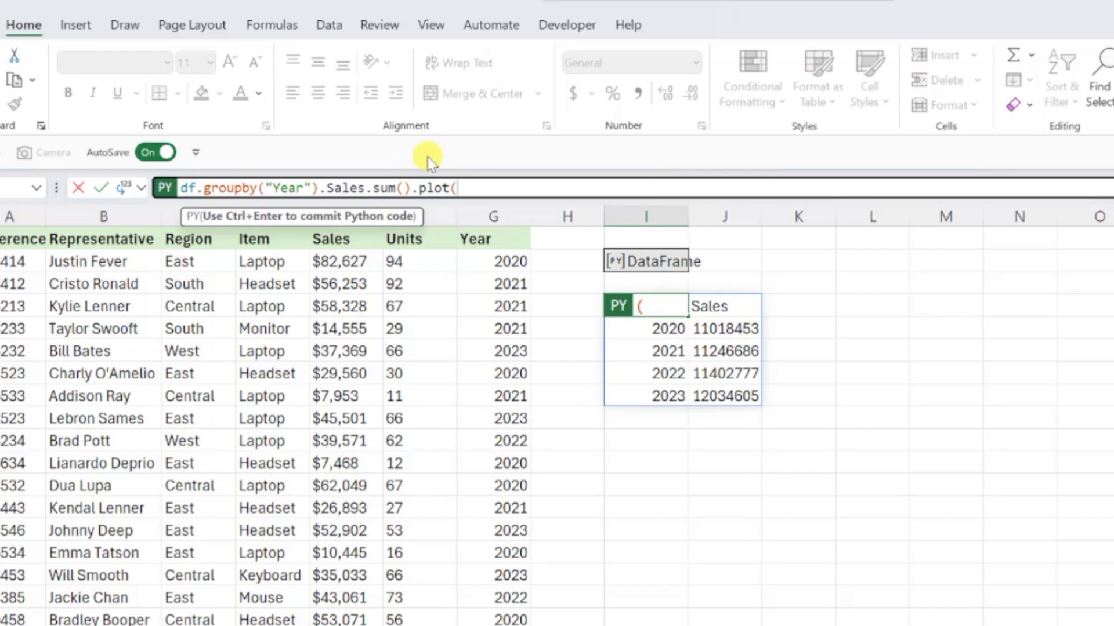
{"action": "type", "text": "kind"}
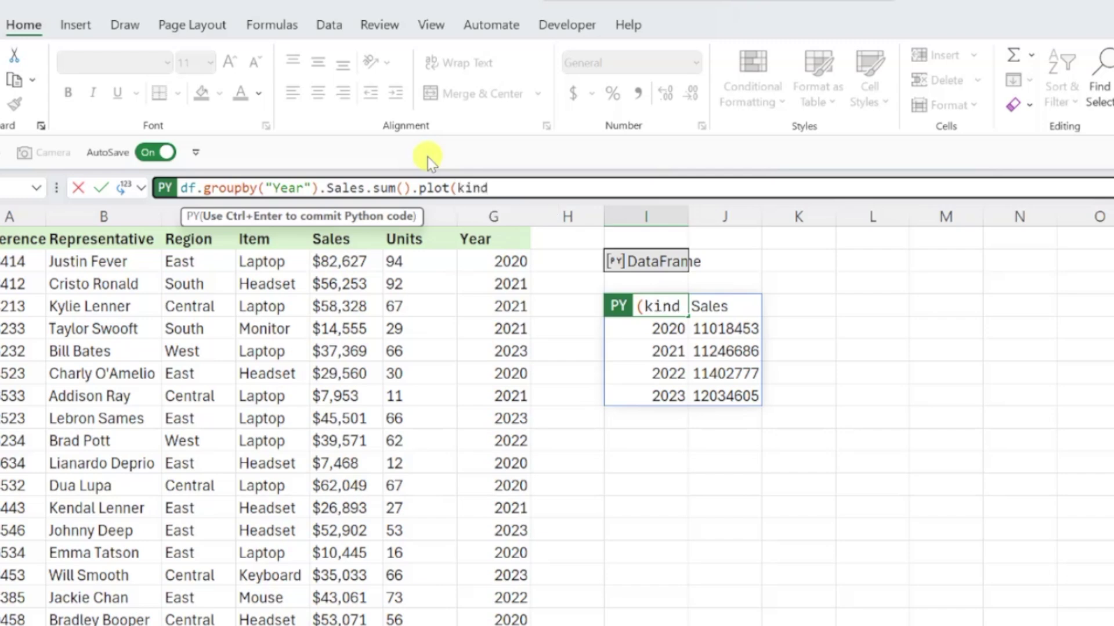
{"action": "type", "text": "=\"1"}
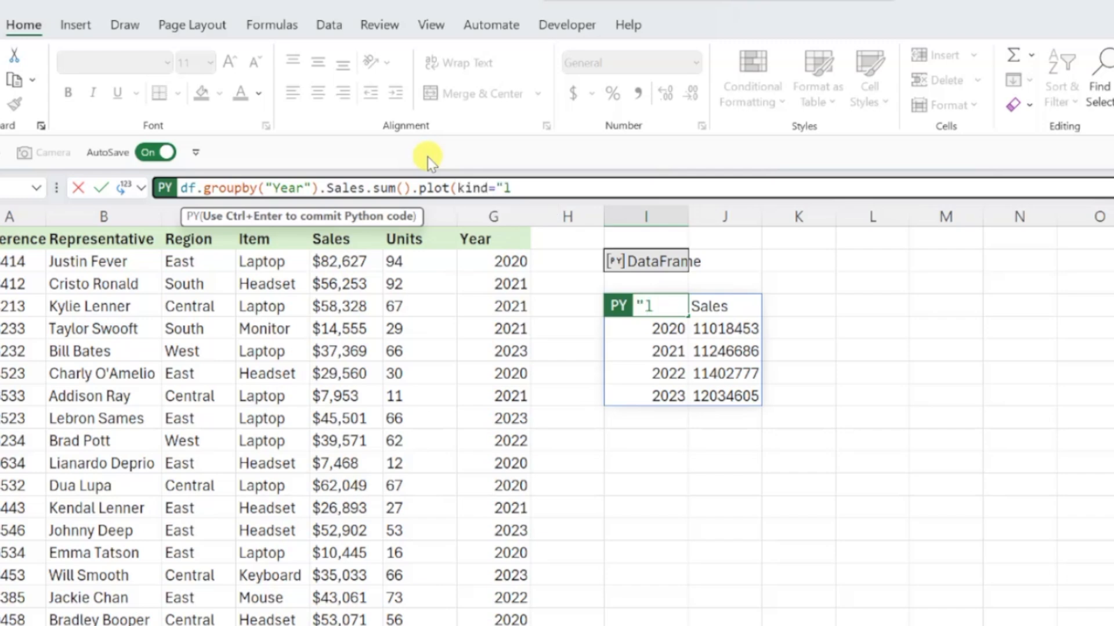
{"action": "type", "text": "ine\")"}
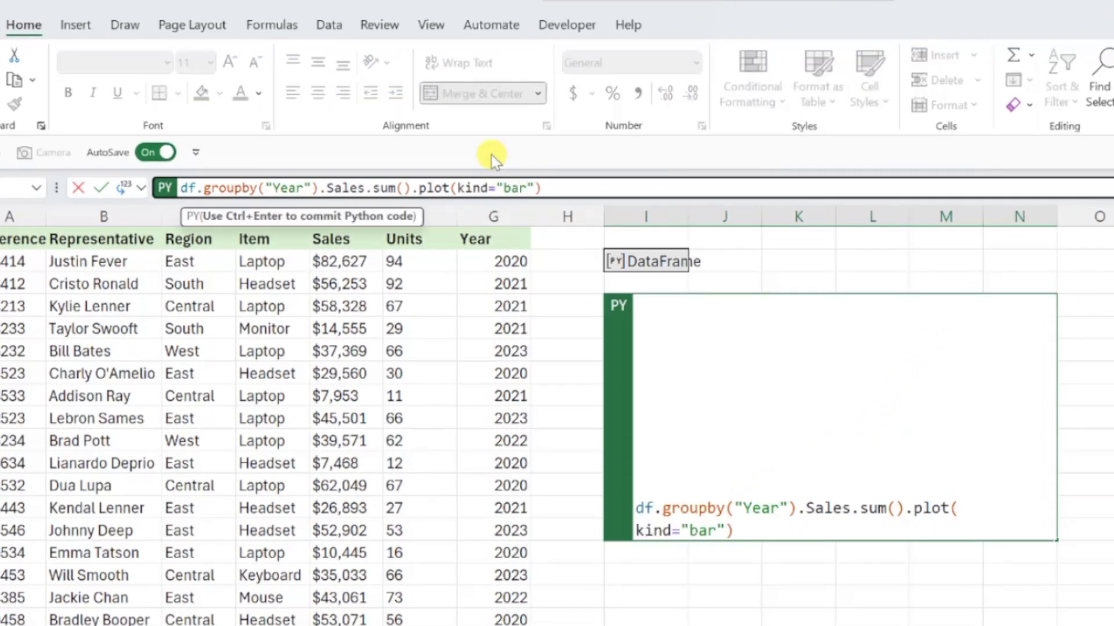
Commit the code to display the bar chart of Sales totals for 2020–2023.
{"action": "key", "text": "ctrl+enter"}
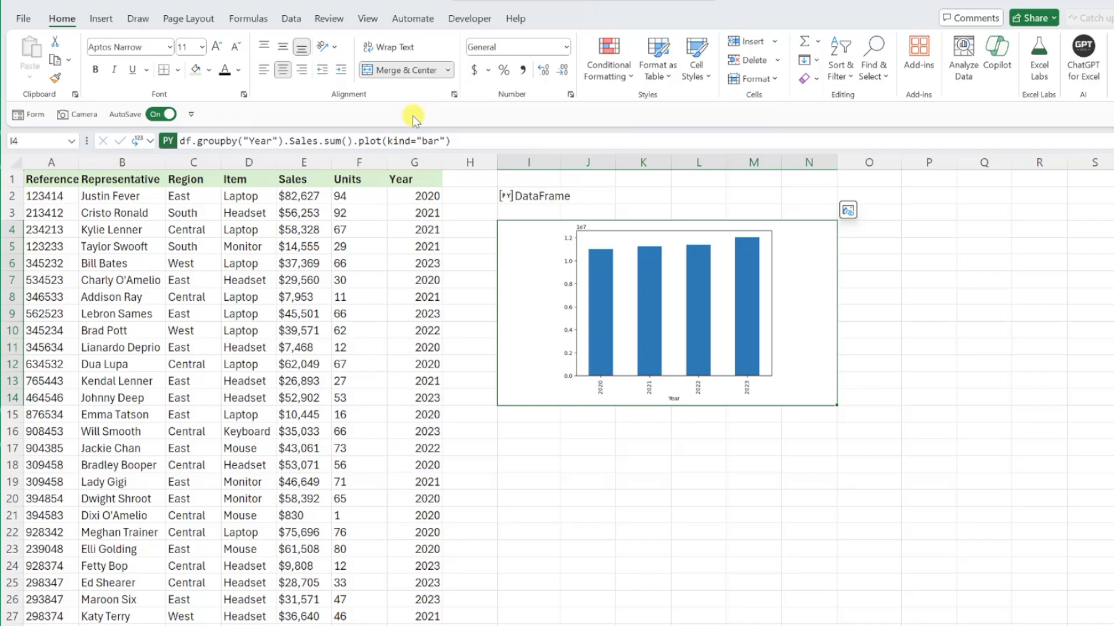
{"action": "mouse_move", "coordinate": [432, 131]}
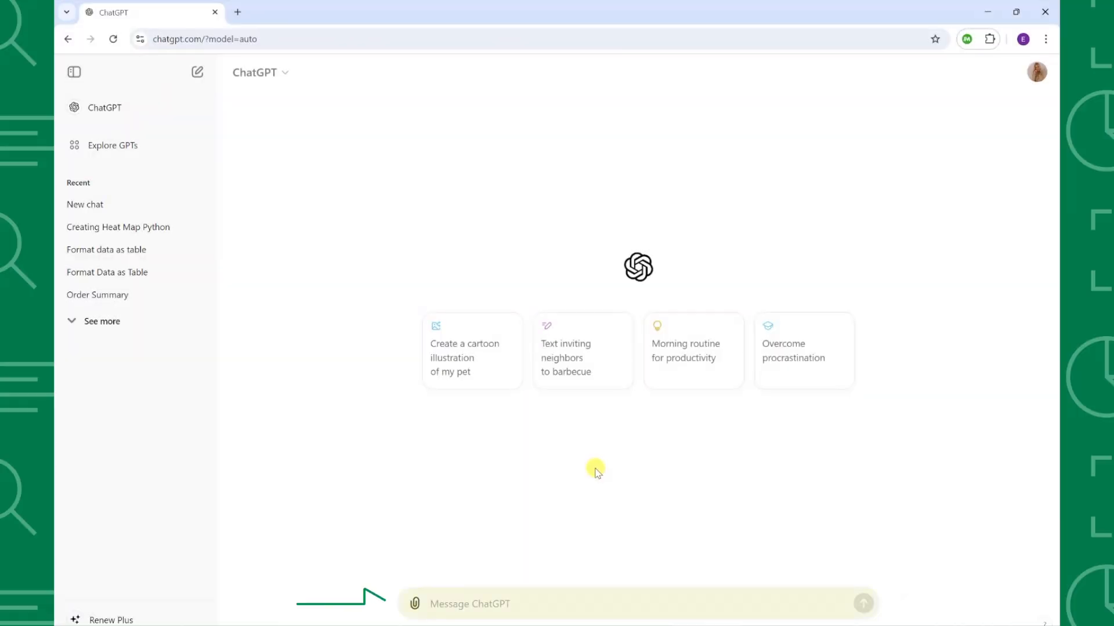
{"action": "mouse_move", "coordinate": [631, 603]}
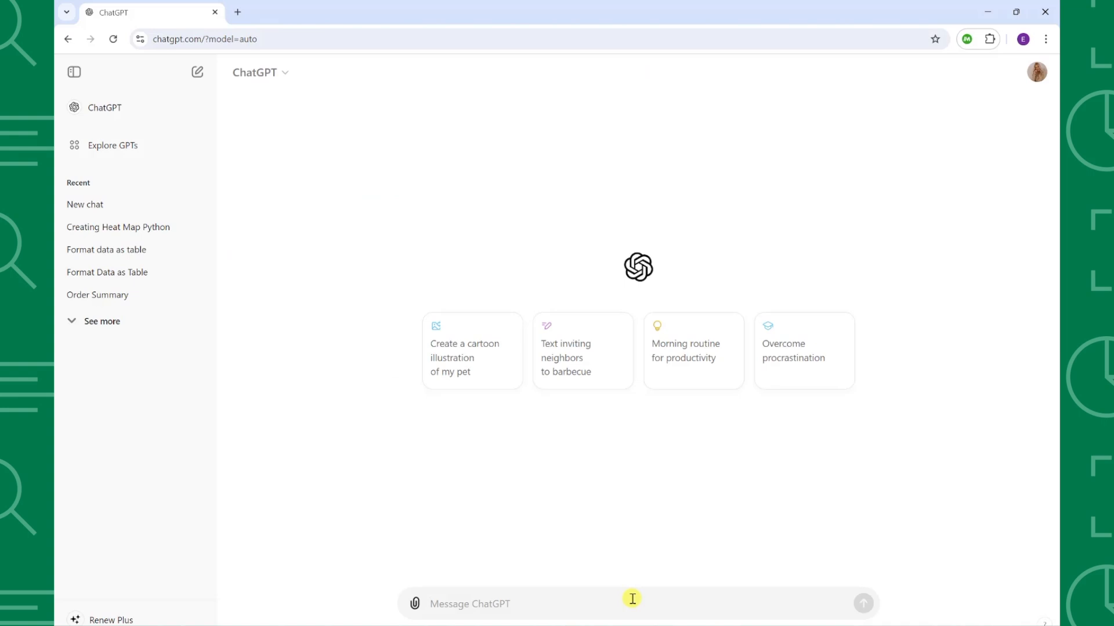
Send ChatGPT the prompt 'write python code that creates a scatterplot of sales by units'.
{"action": "type", "text": "write python code that"}
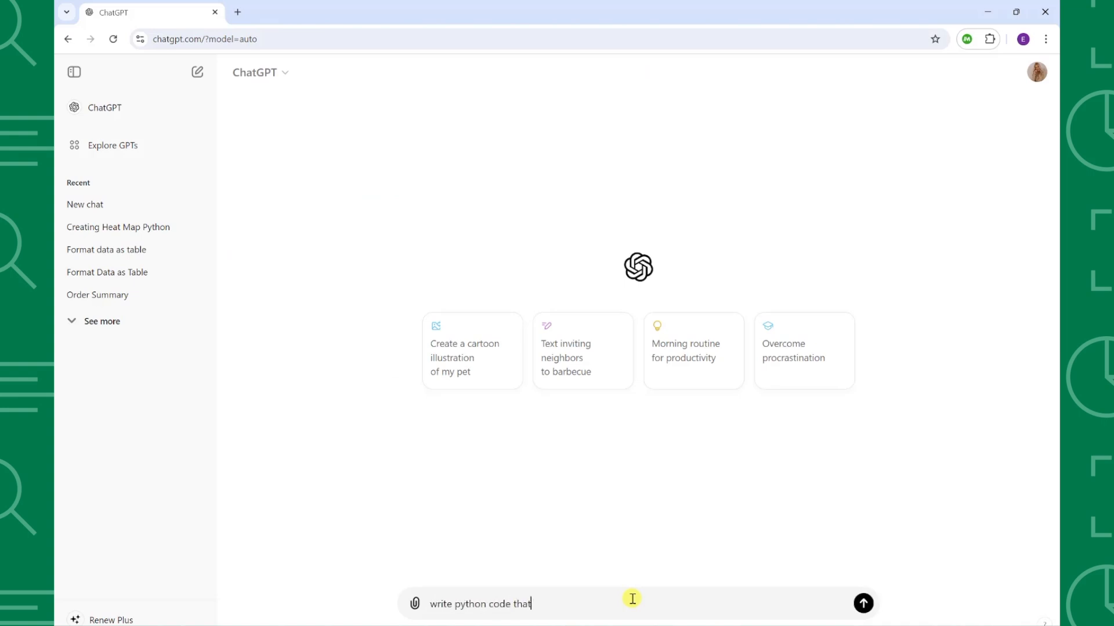
{"action": "type", "text": "creates a scatterplot"}
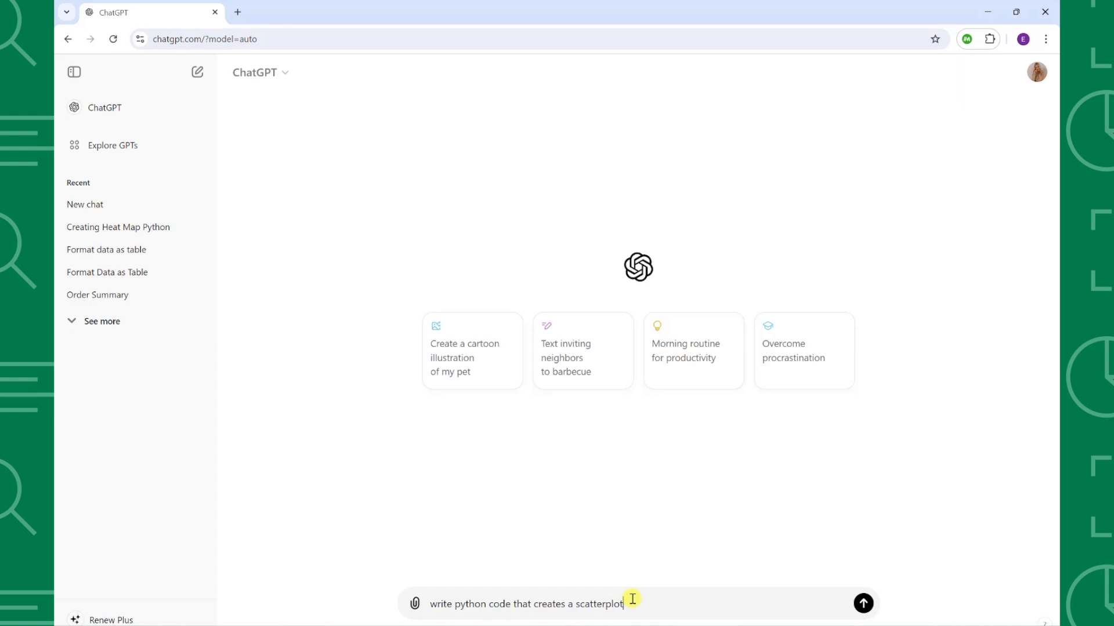
{"action": "type", "text": "of sales by units"}
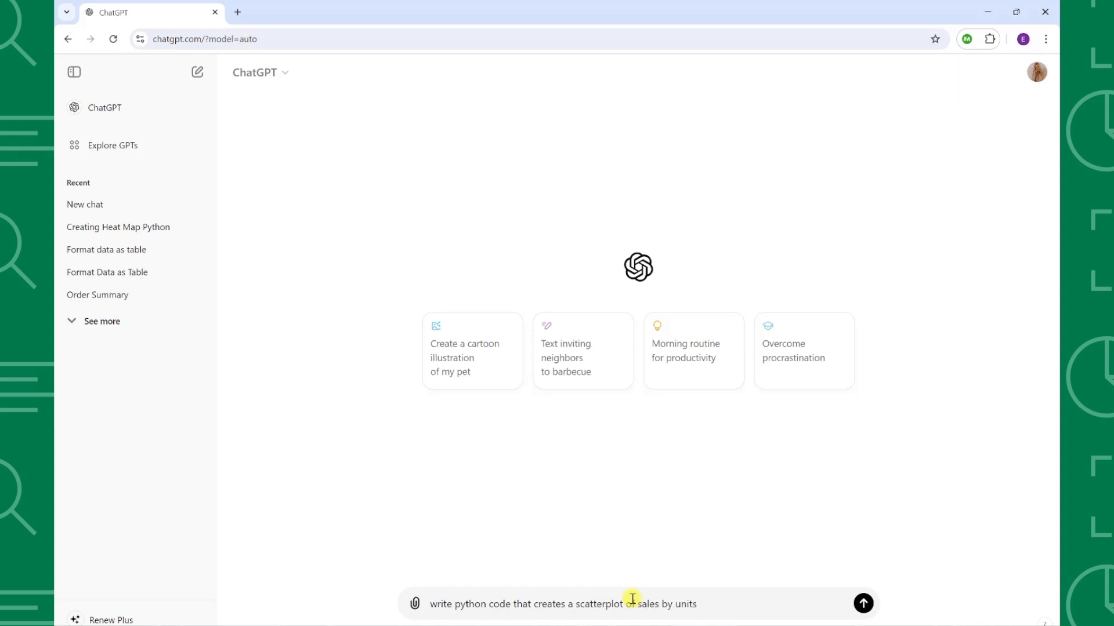
{"action": "left_click", "coordinate": [863, 603]}
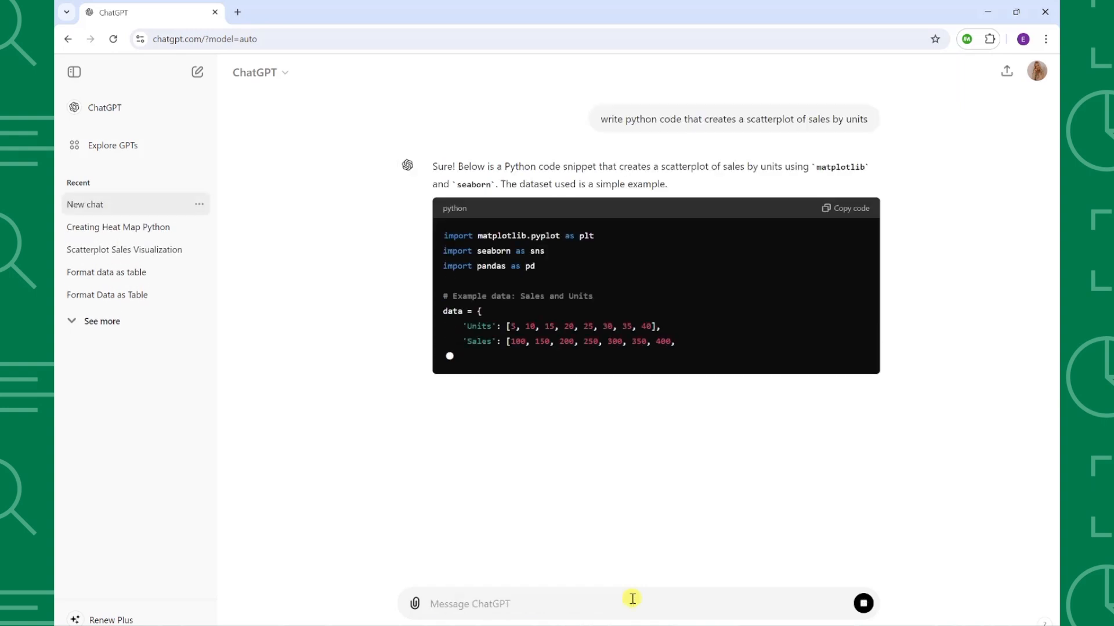
Copy the lines from '# Create the scatterplot' through plt.ylabel in ChatGPT's response.
{"action": "scroll", "scroll_direction": "down", "scroll_amount": 3}
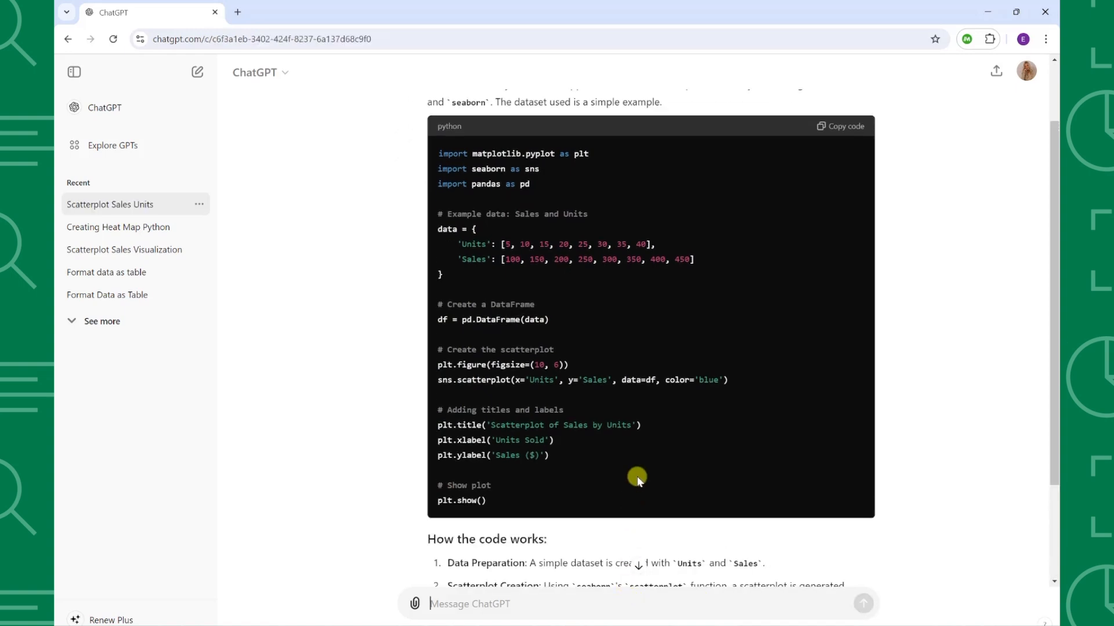
{"action": "scroll", "scroll_direction": "up", "scroll_amount": 3}
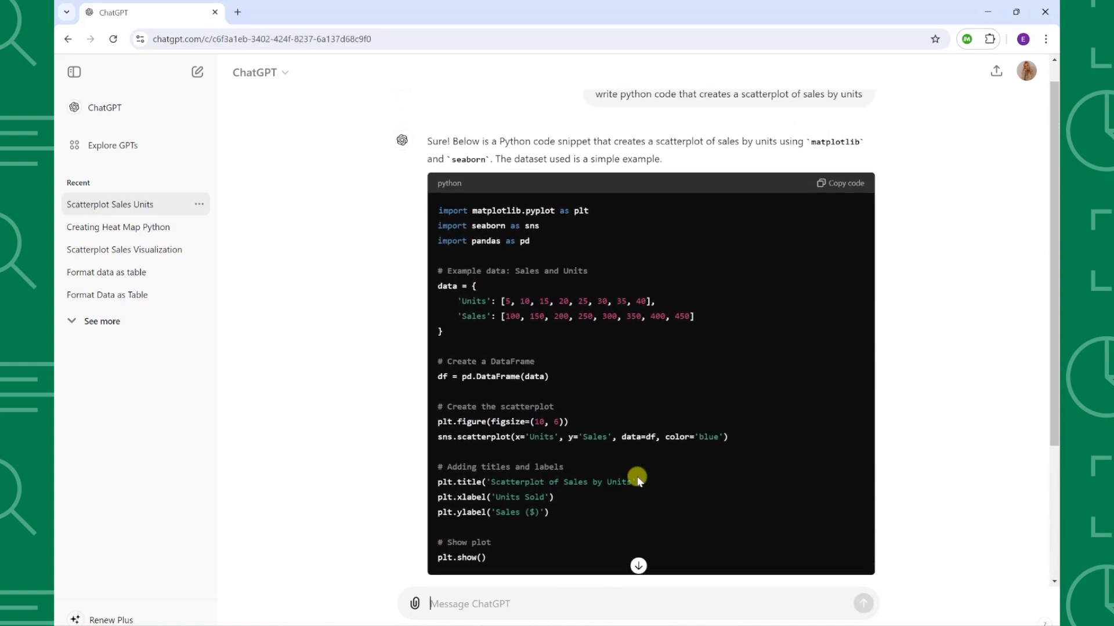
{"action": "scroll", "scroll_direction": "down", "scroll_amount": 3}
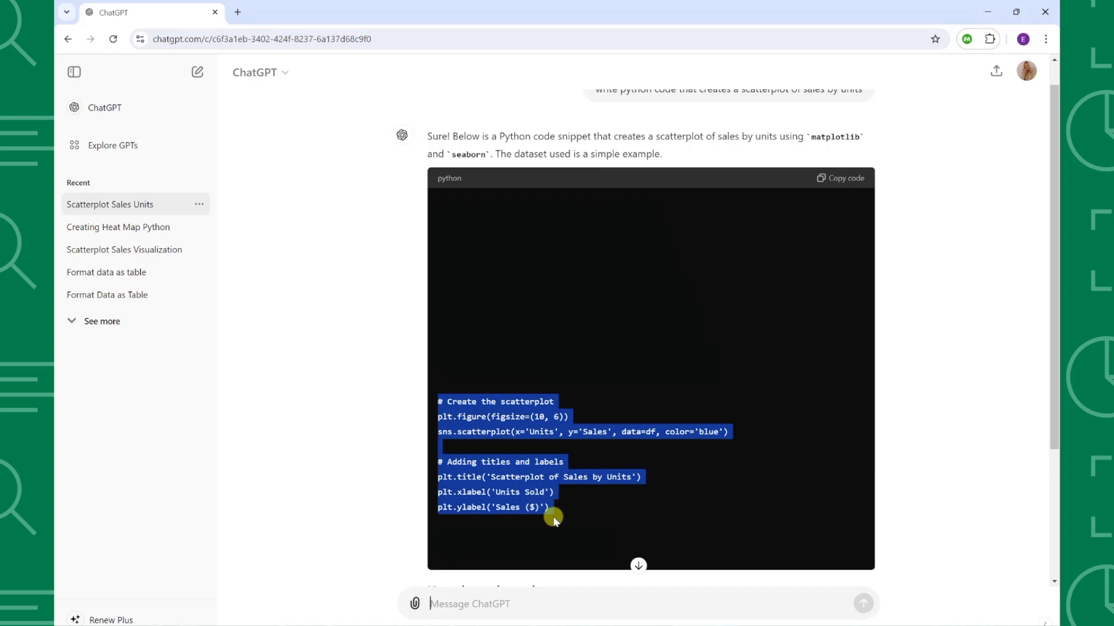
{"action": "right_click", "coordinate": [555, 518]}
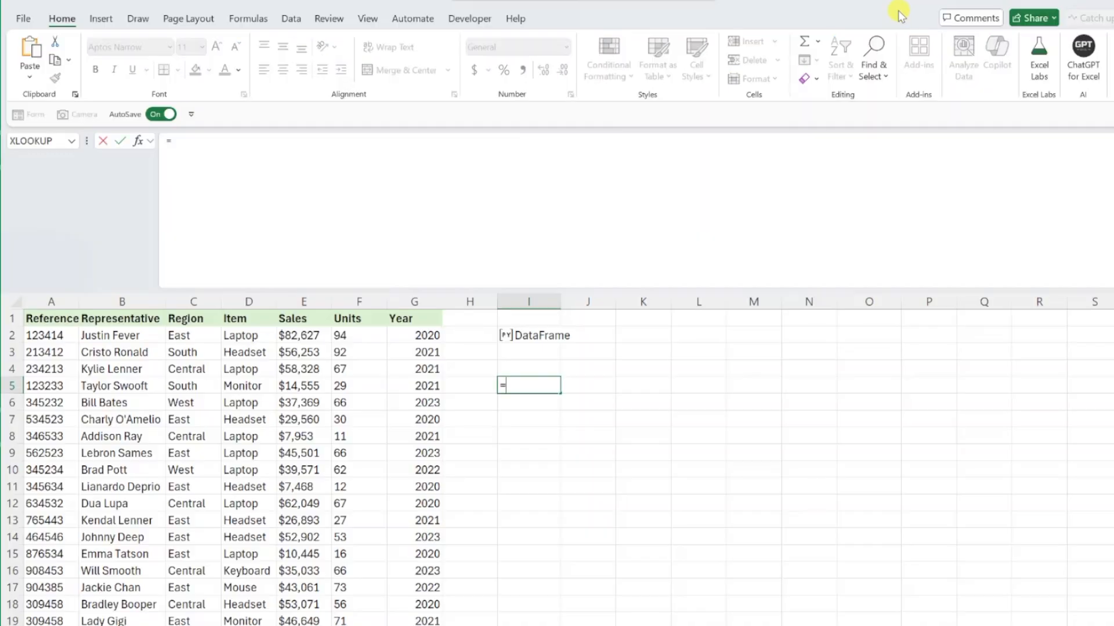
Start a =PY Python cell in I5 and paste the copied scatterplot code.
{"action": "type", "text": "py"}
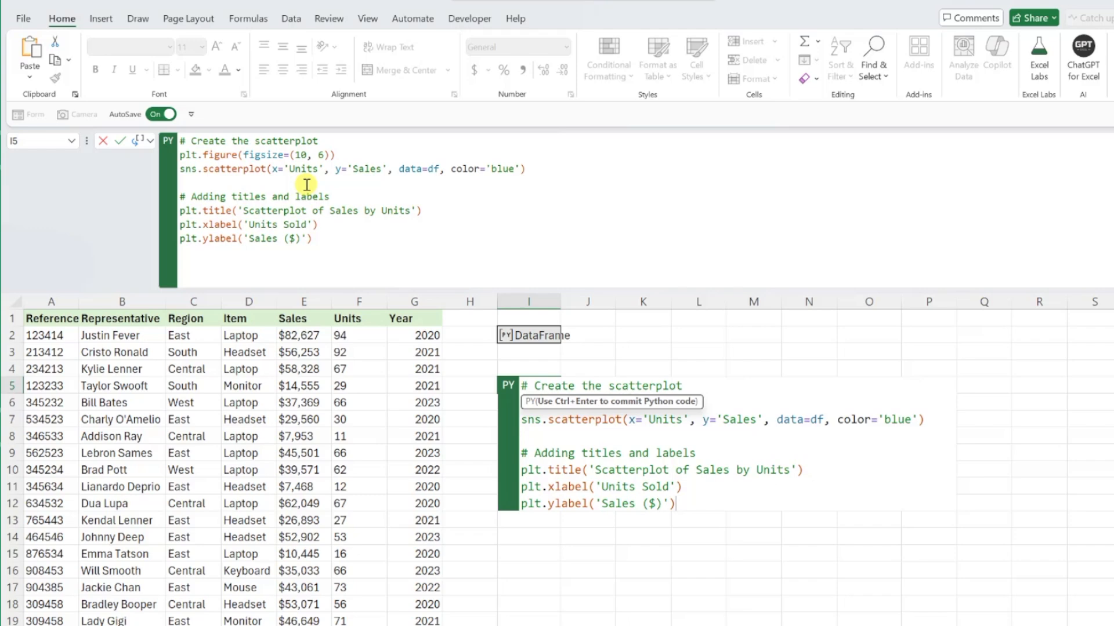
Commit the scatterplot cell with Ctrl+Enter and set its Python Output to Excel Value.
{"action": "key", "text": "ctrl+enter"}
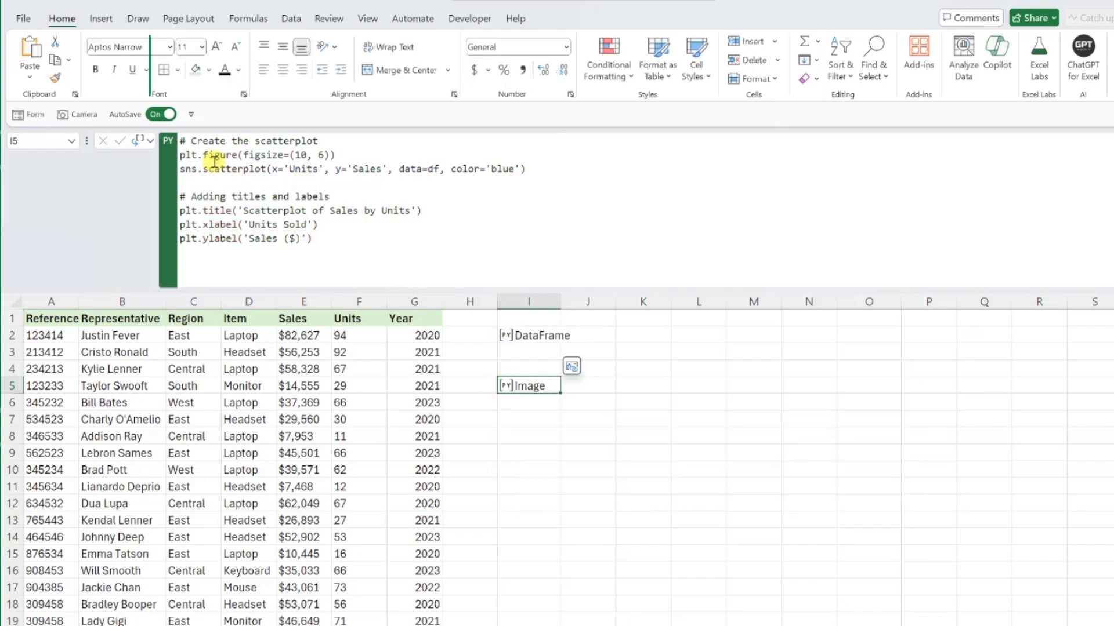
{"action": "left_click", "coordinate": [150, 141]}
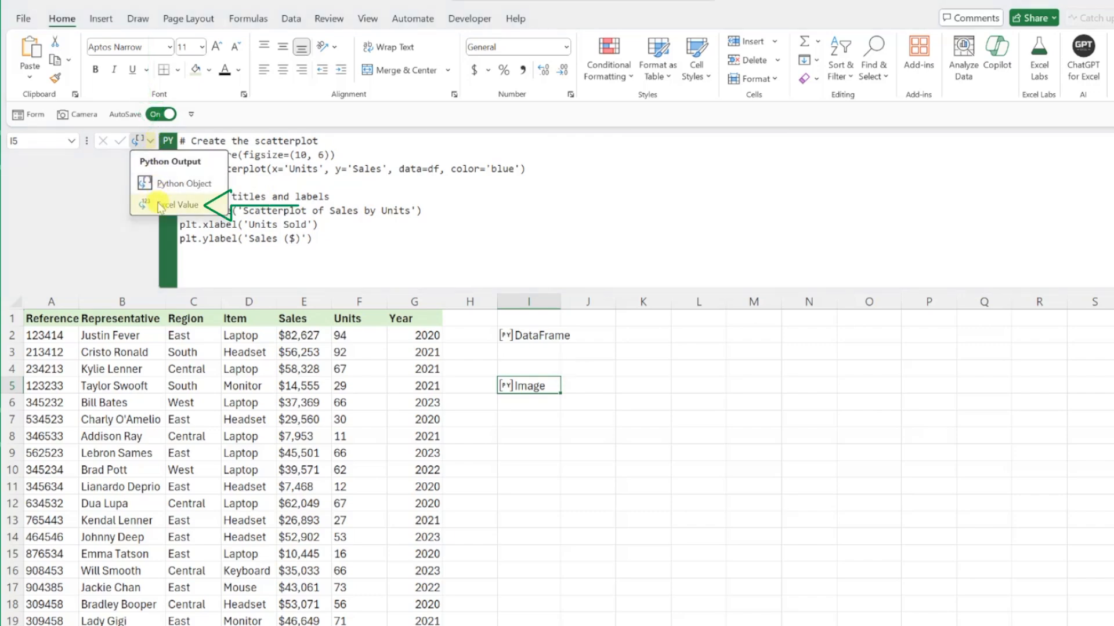
{"action": "left_click", "coordinate": [182, 204]}
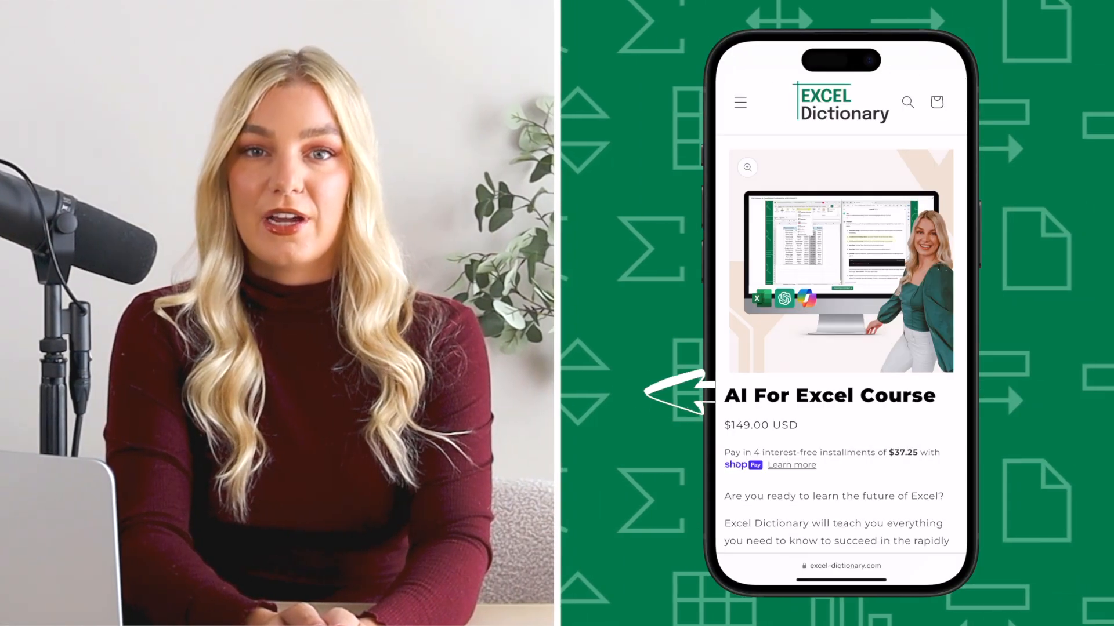
{"action": "scroll", "scroll_direction": "down", "scroll_amount": 3}
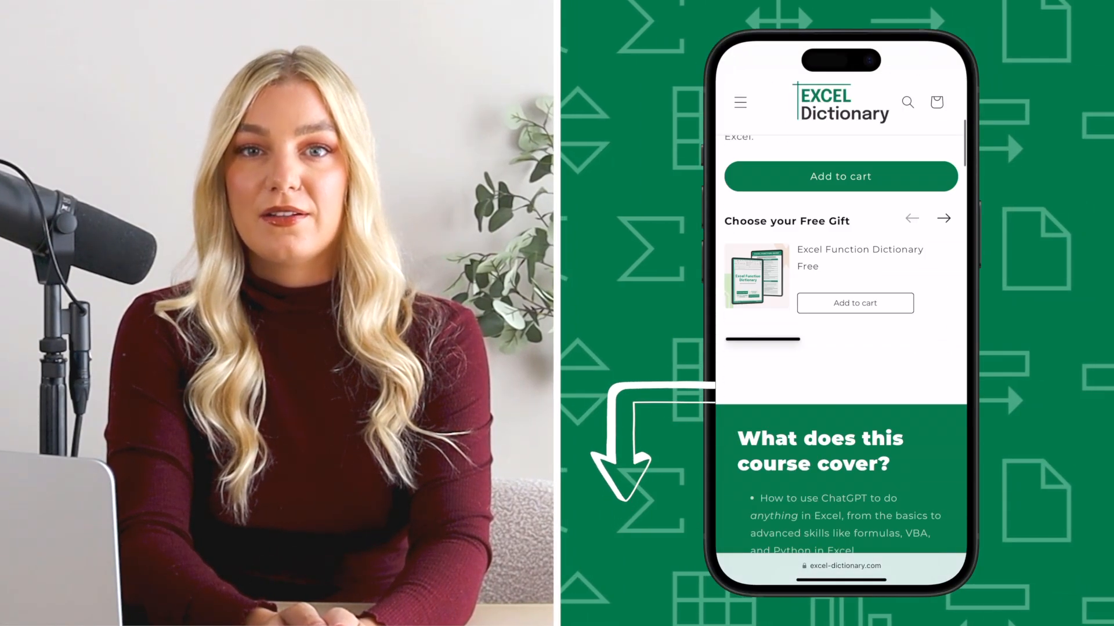
{"action": "scroll", "scroll_direction": "down", "scroll_amount": 3}
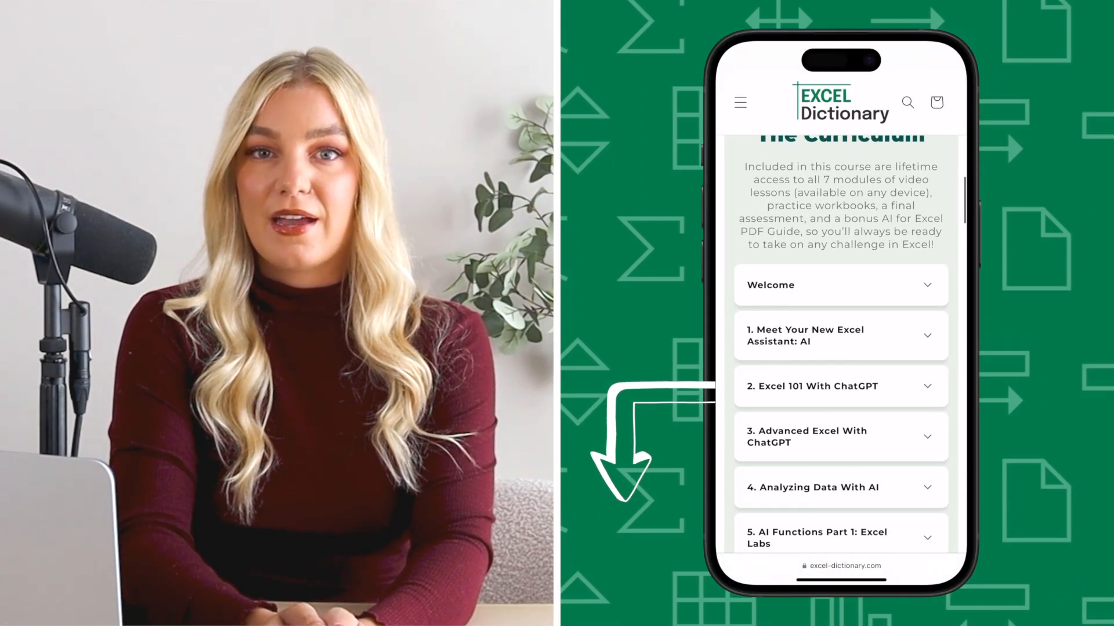
{"action": "scroll", "scroll_direction": "down", "scroll_amount": 3}
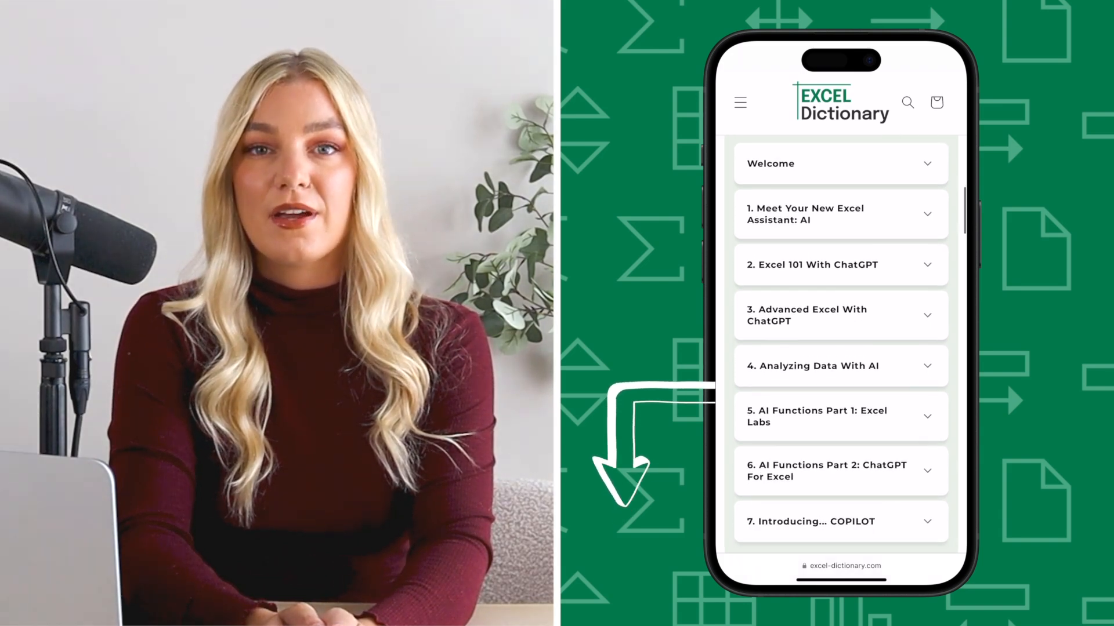